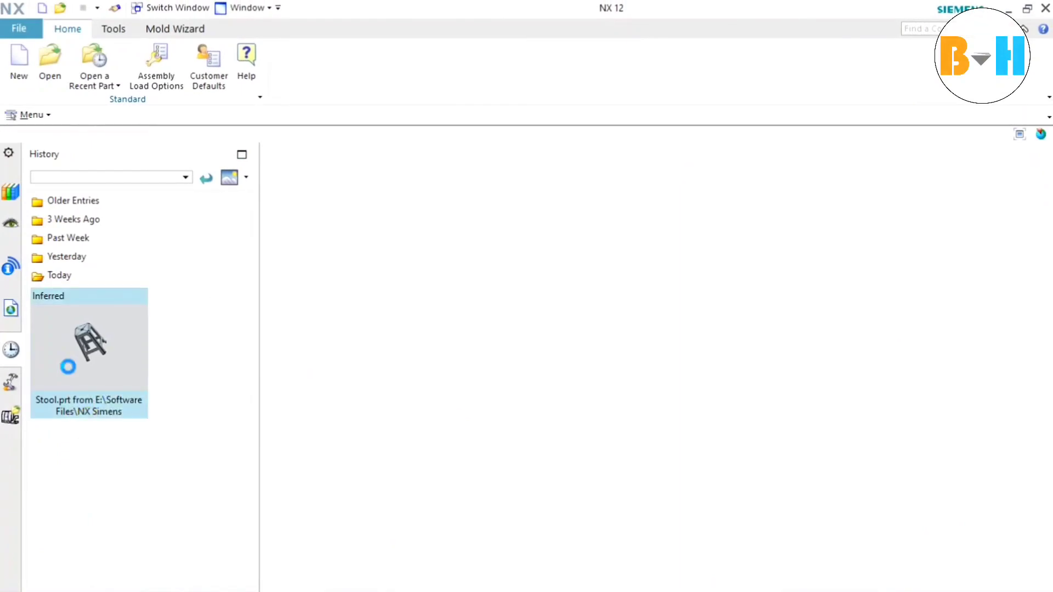
Step: Load Stool.prt from the History palette and orbit the model to inspect it
{"action": "double_click", "coordinate": [88, 341]}
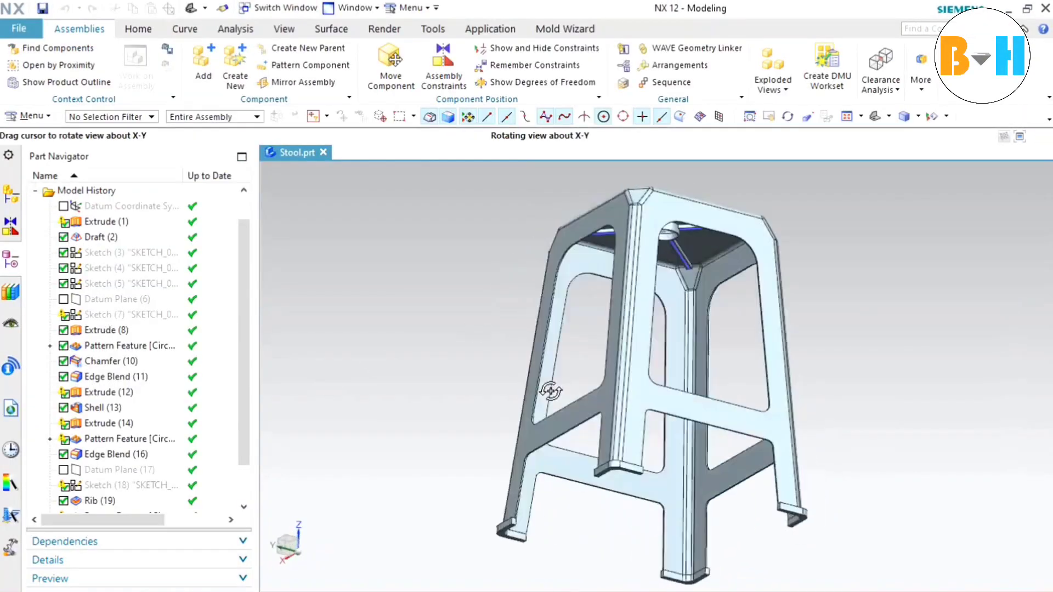
{"action": "left_click_drag", "start_coordinate": [551, 390], "coordinate": [678, 345]}
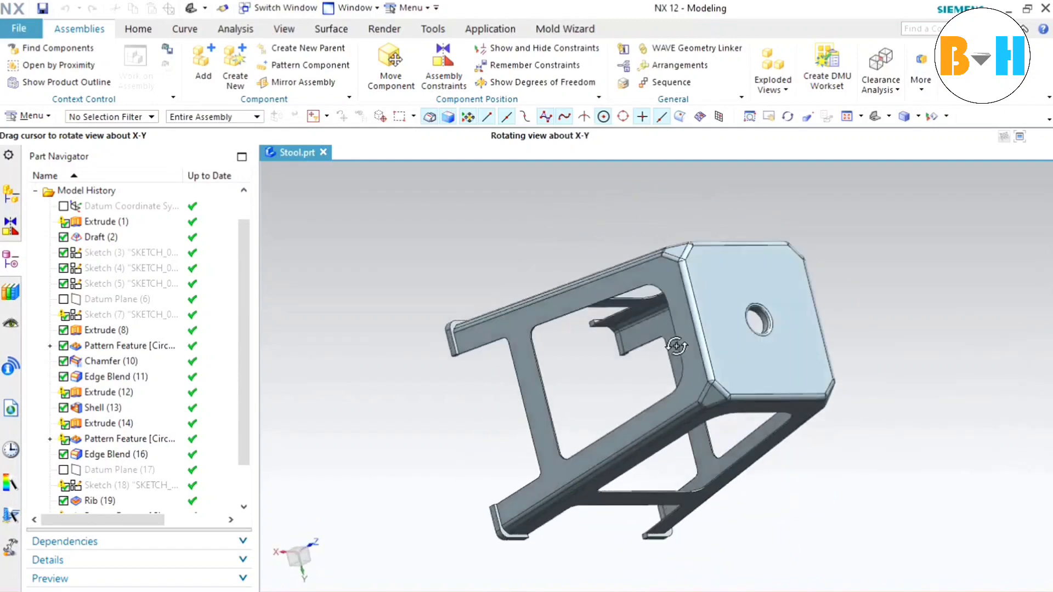
{"action": "left_click_drag", "start_coordinate": [677, 346], "coordinate": [560, 422]}
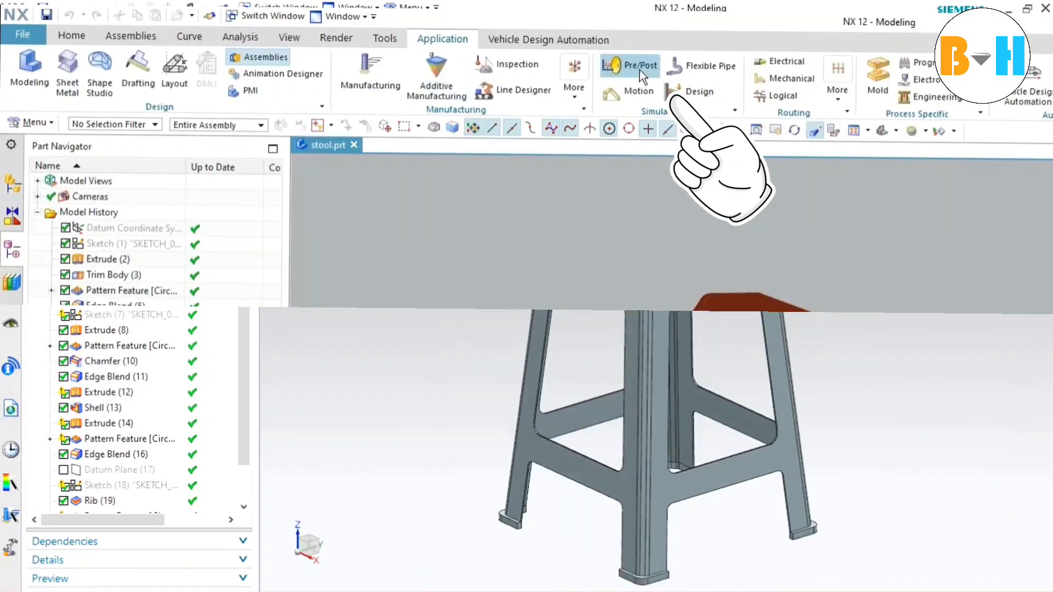
Step: In Pre/Post, create a new FEM and simulation with an NX Nastran structural linear statics Solution 1
{"action": "left_click", "coordinate": [627, 66]}
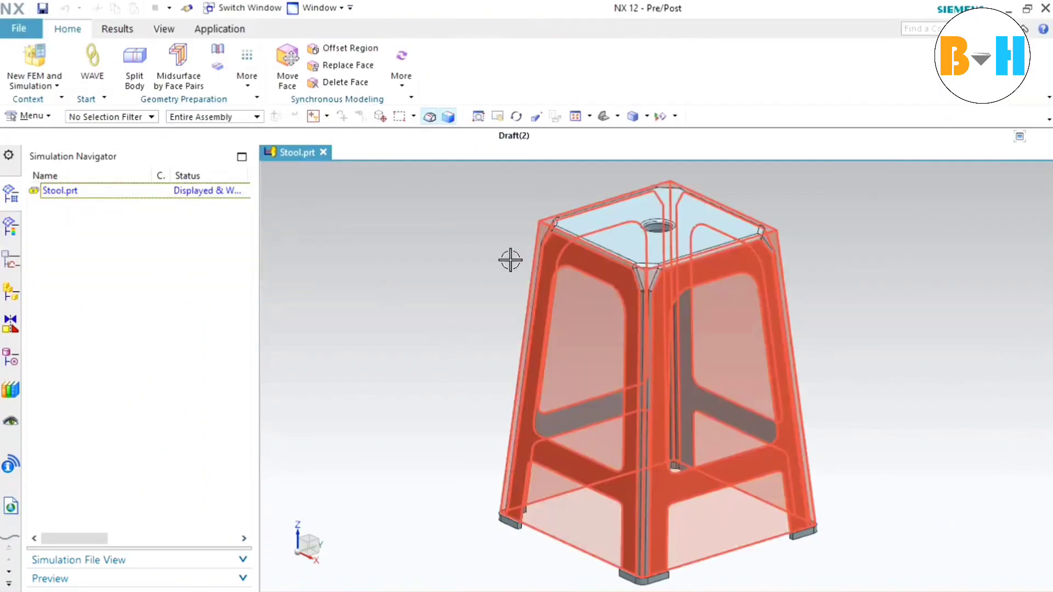
{"action": "left_click", "coordinate": [34, 67]}
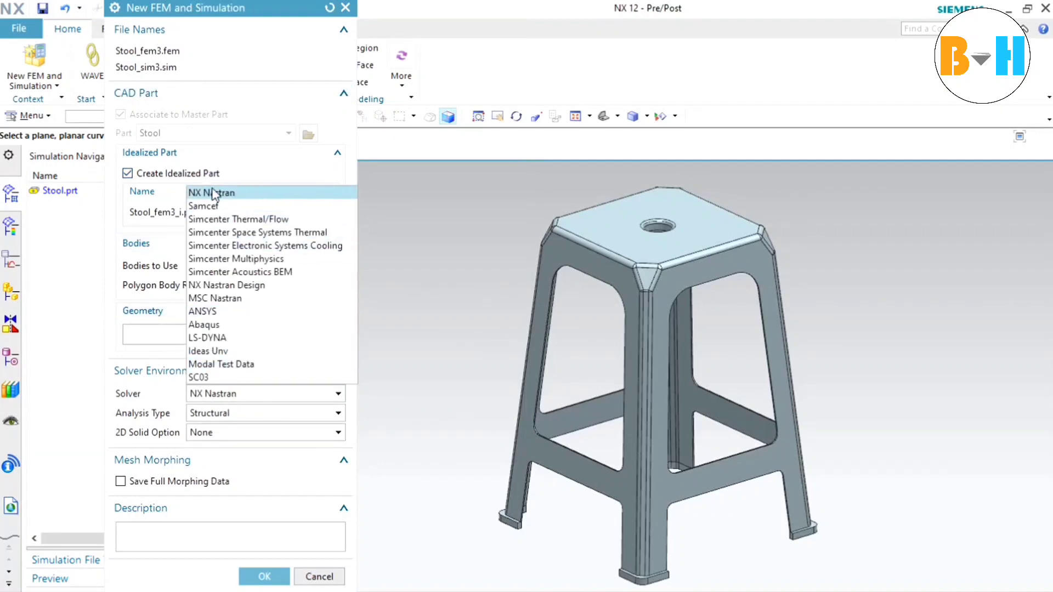
{"action": "left_click", "coordinate": [212, 193]}
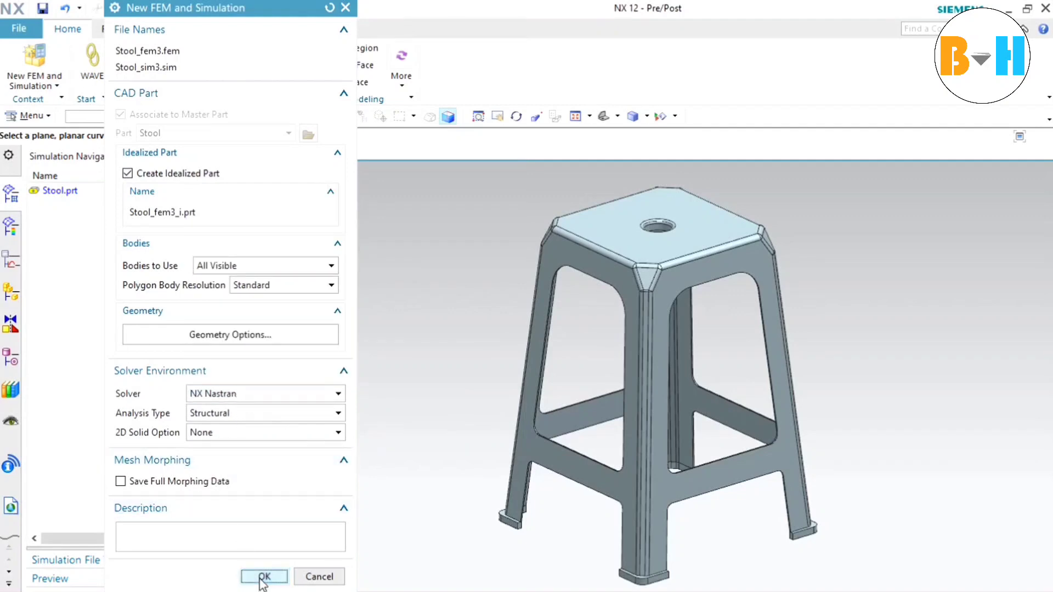
{"action": "left_click", "coordinate": [263, 576]}
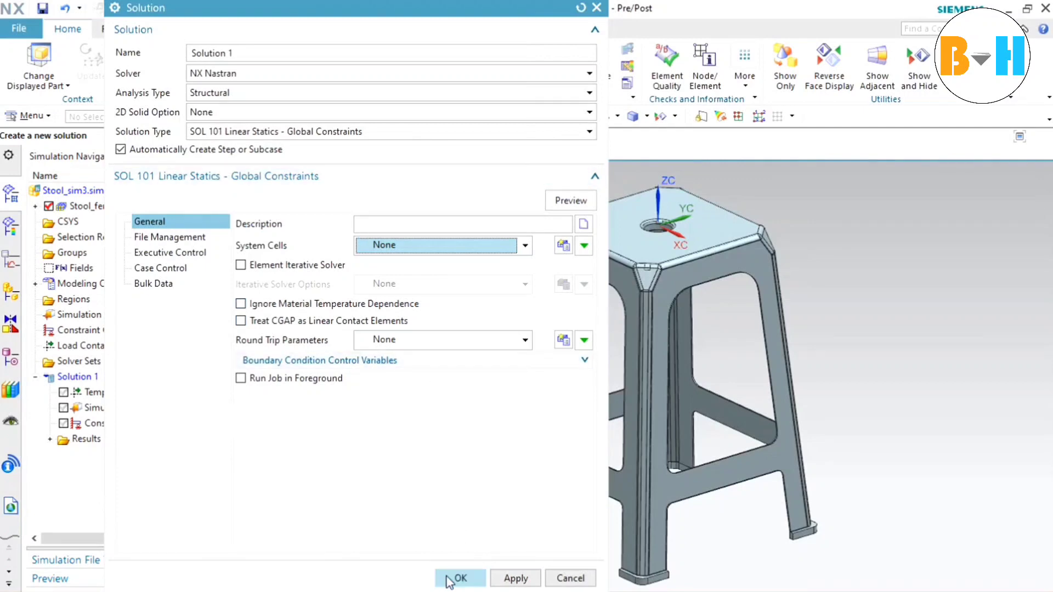
{"action": "left_click", "coordinate": [459, 578]}
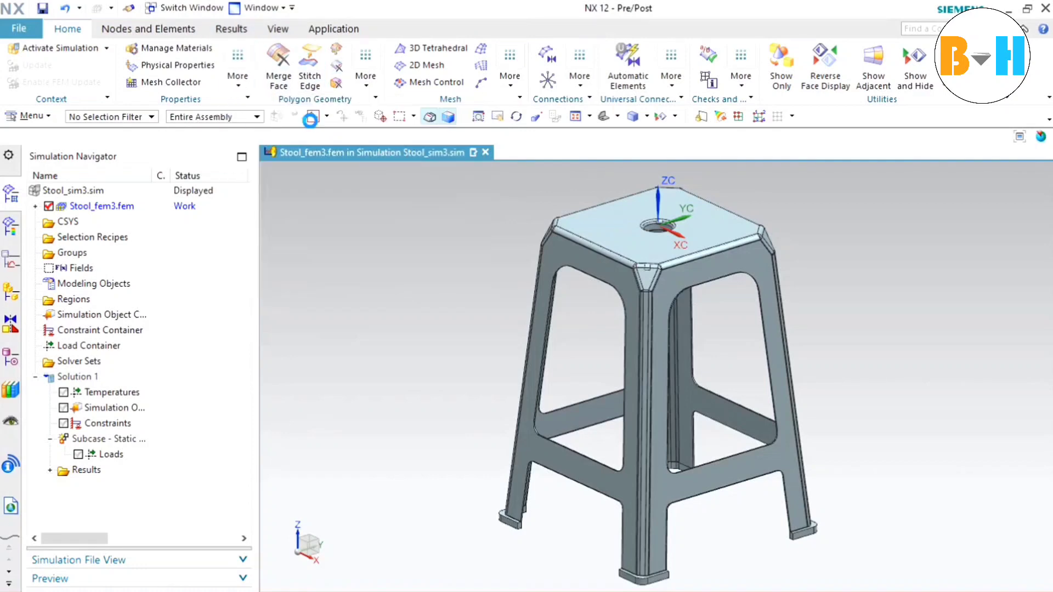
Step: Assign Polycarbonate library material, isotropic, to all five stool bodies
{"action": "left_click", "coordinate": [169, 47]}
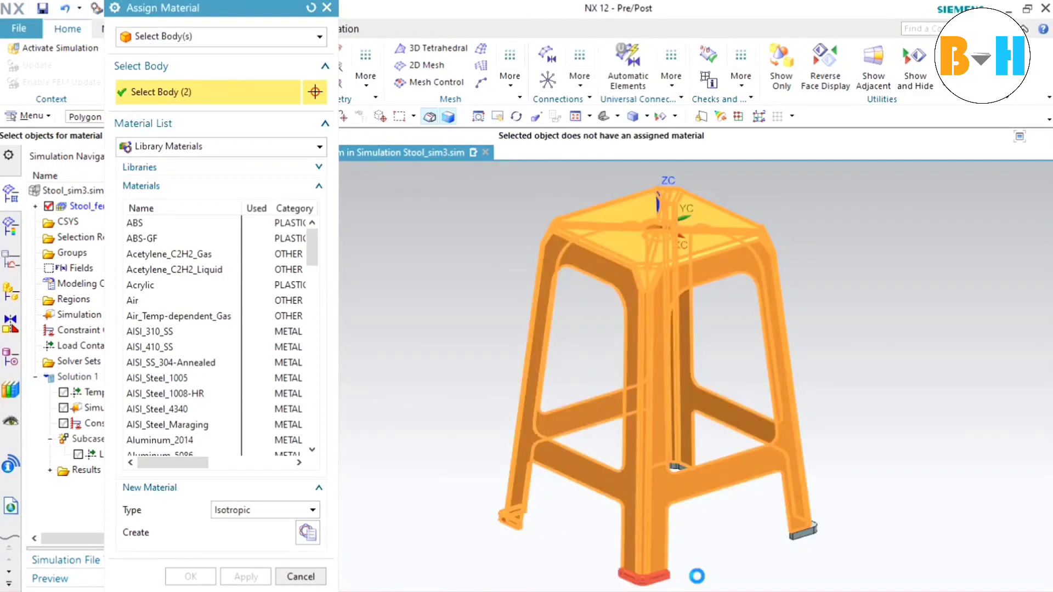
{"action": "left_click", "coordinate": [669, 465]}
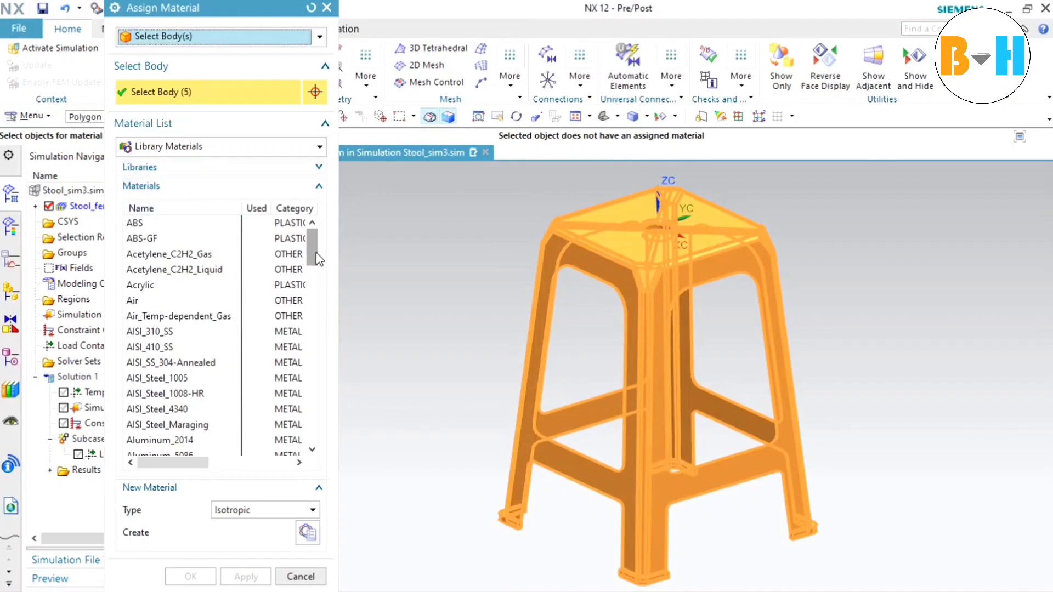
{"action": "scroll", "scroll_direction": "down", "scroll_amount": 3}
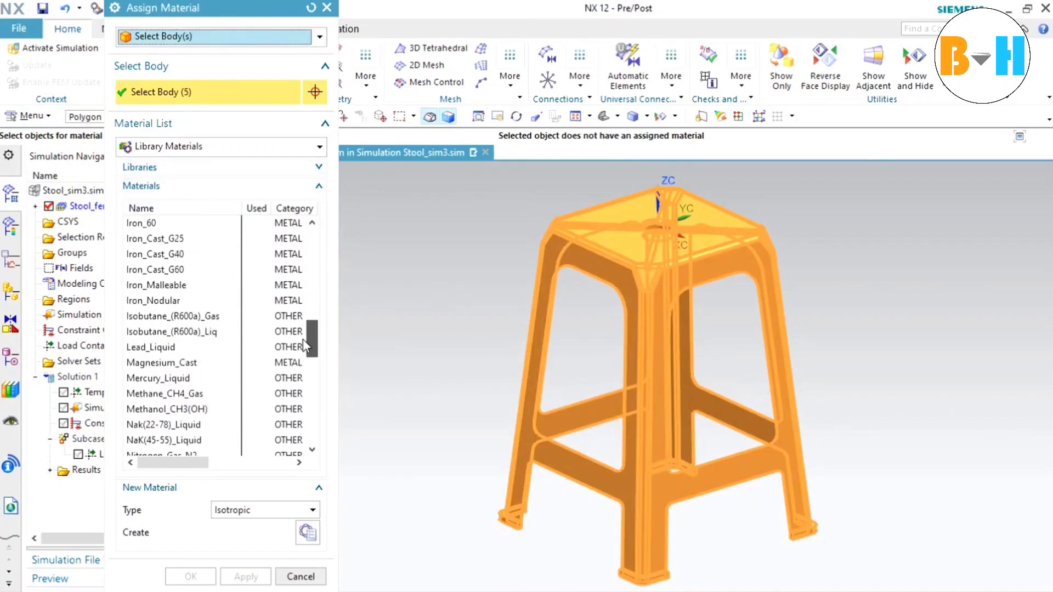
{"action": "scroll", "scroll_direction": "down", "scroll_amount": 3}
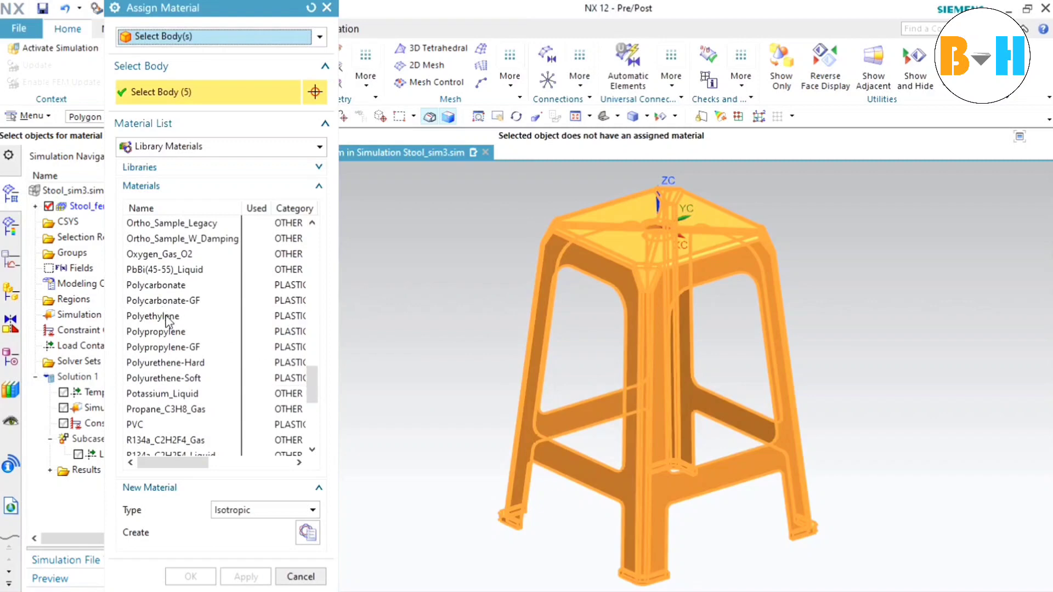
{"action": "left_click", "coordinate": [152, 316]}
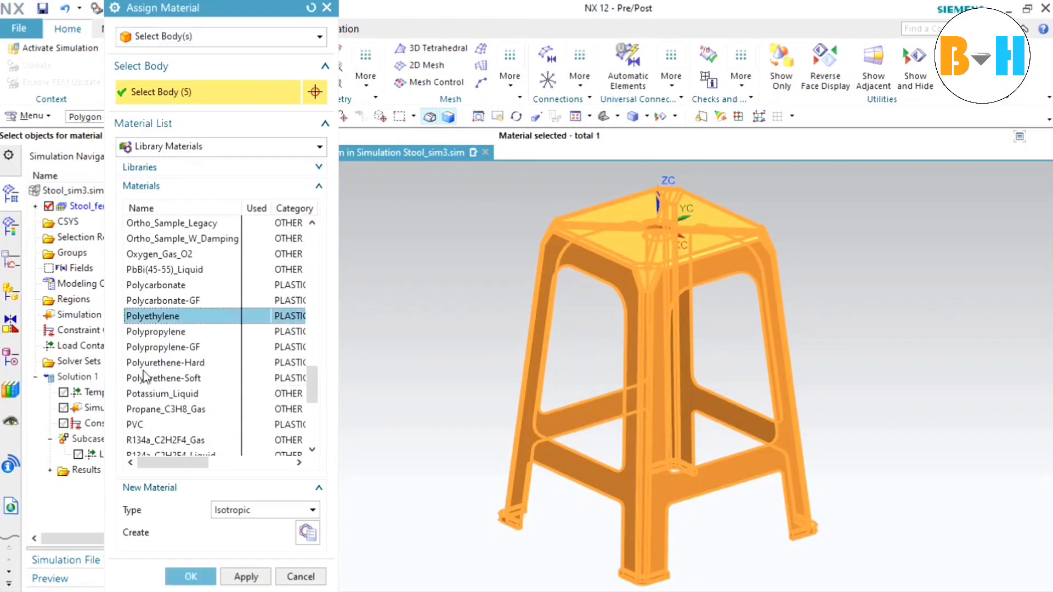
{"action": "mouse_move", "coordinate": [173, 297]}
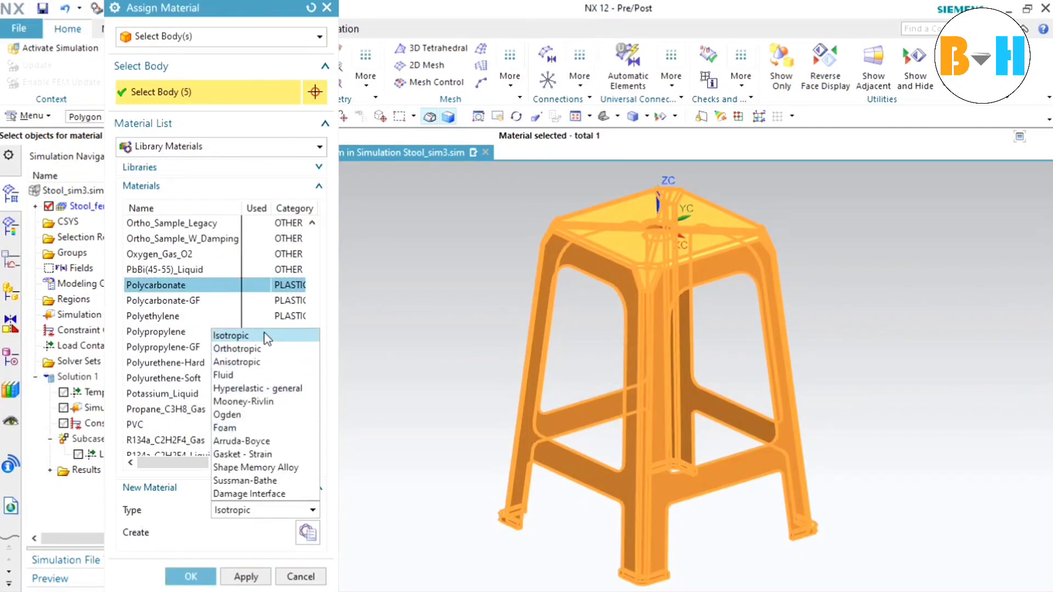
{"action": "left_click", "coordinate": [190, 576]}
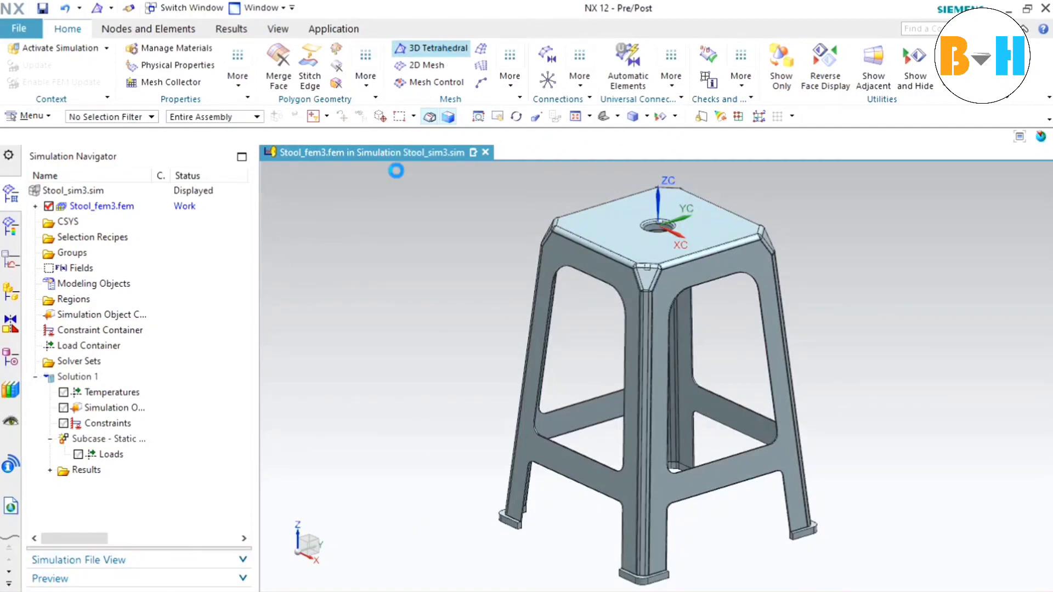
Step: Mesh all five stool bodies with a CTETRA(10) 3D tetrahedral mesh of element size 10, accepting the size warning
{"action": "left_click", "coordinate": [436, 47]}
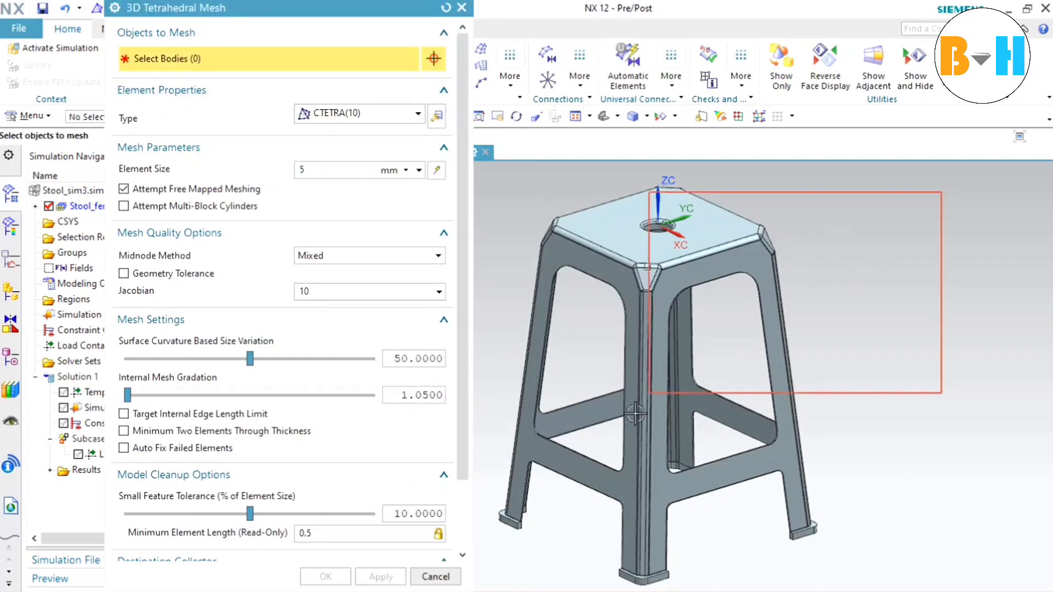
{"action": "left_click", "coordinate": [672, 468]}
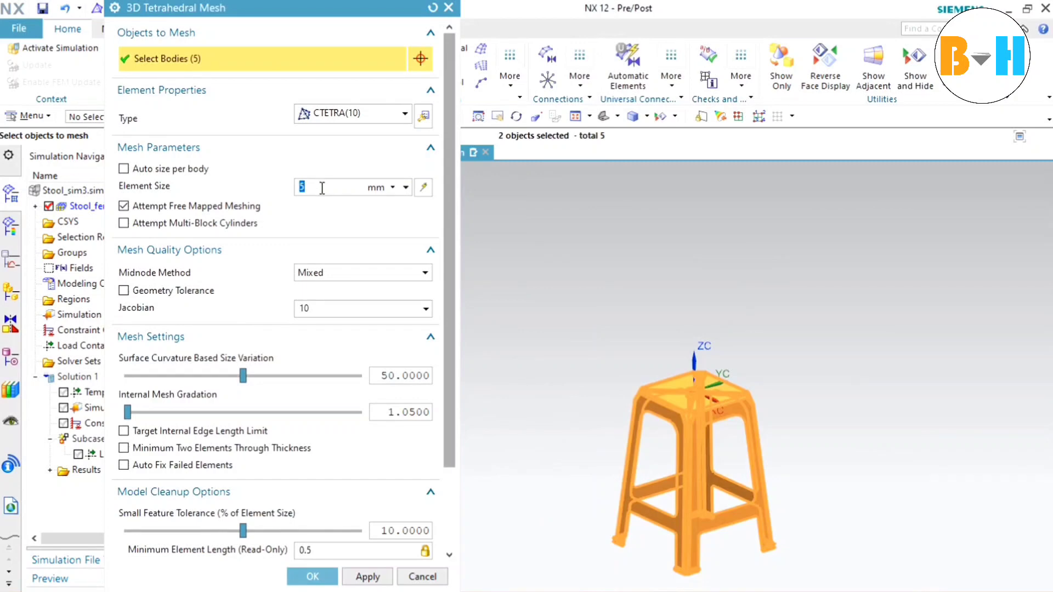
{"action": "type", "text": "10"}
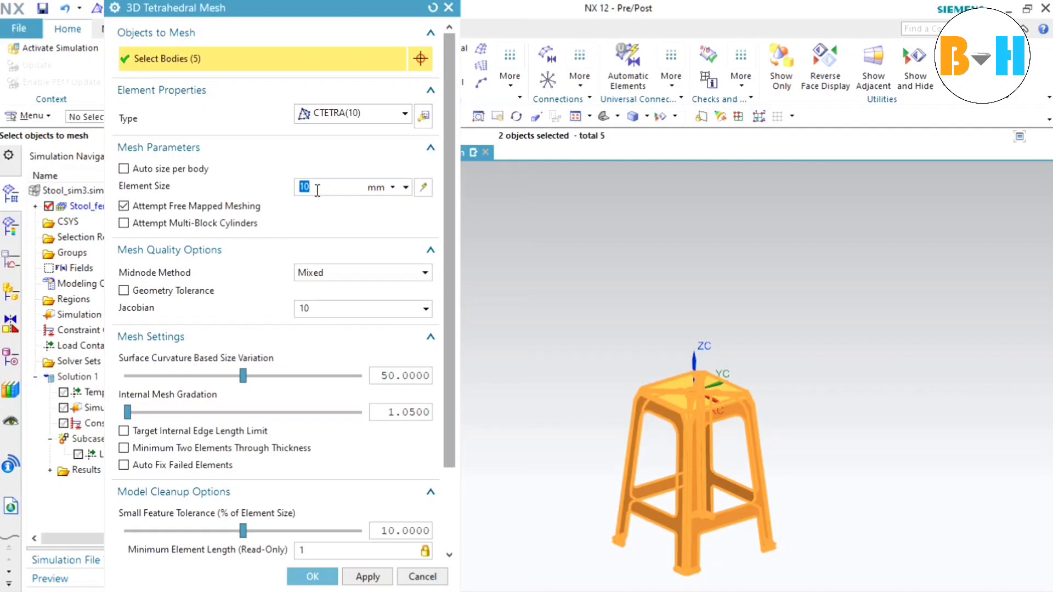
{"action": "left_click", "coordinate": [312, 576]}
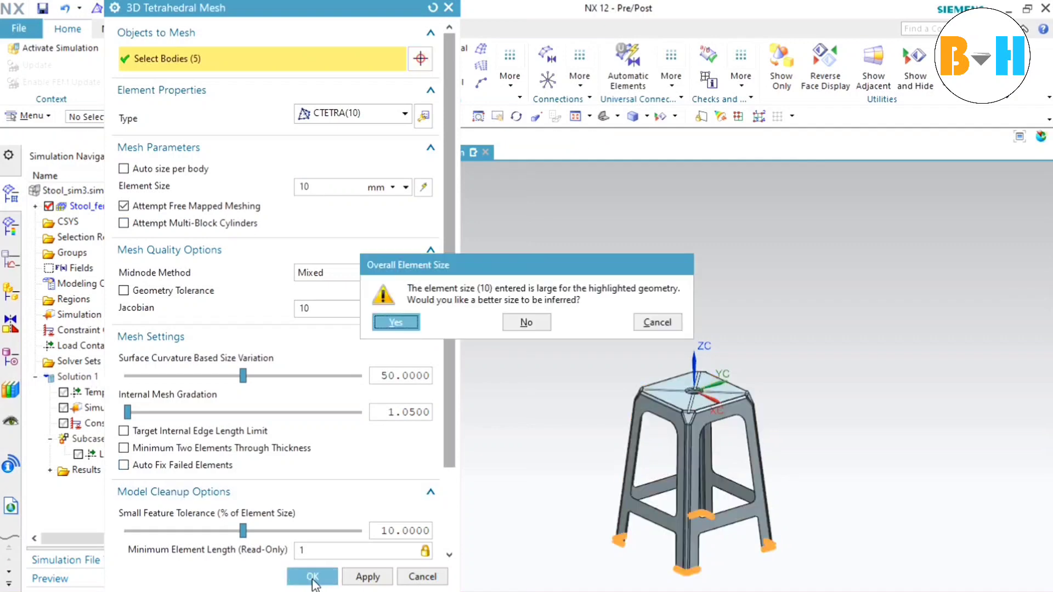
{"action": "mouse_move", "coordinate": [542, 294]}
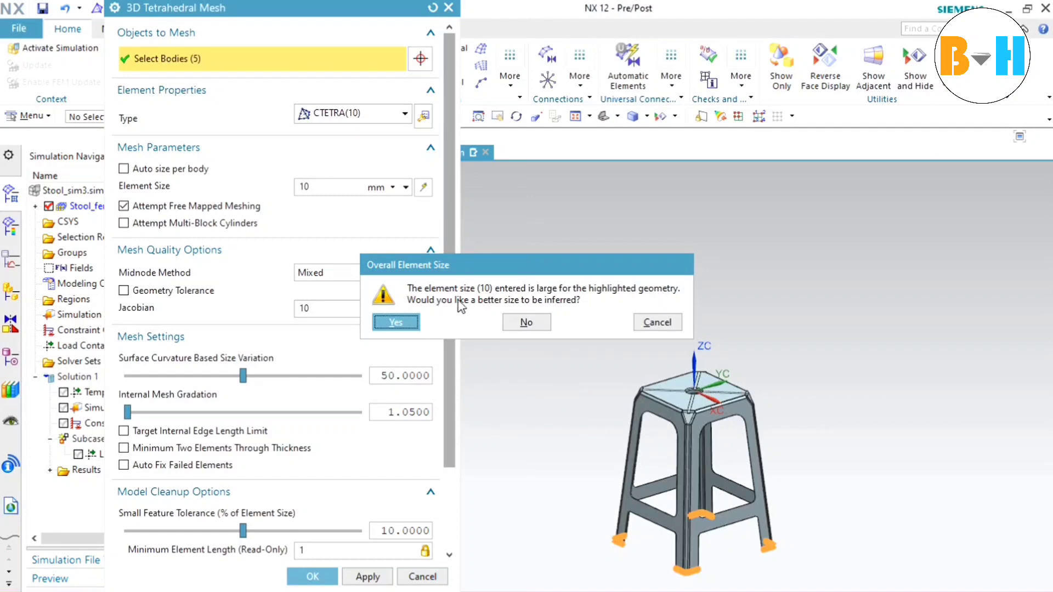
{"action": "left_click", "coordinate": [395, 322]}
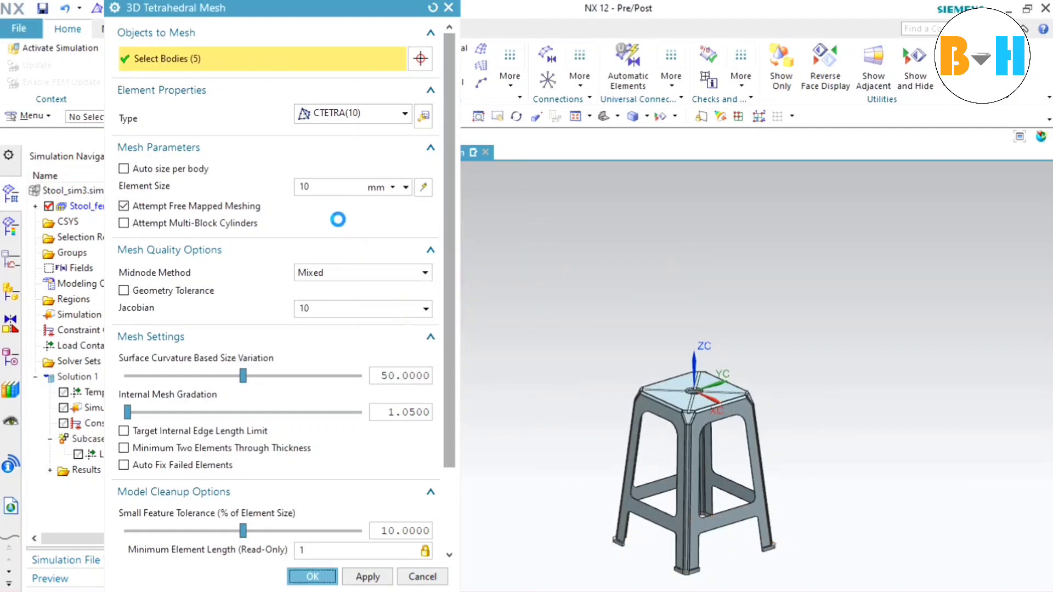
{"action": "left_click", "coordinate": [313, 576]}
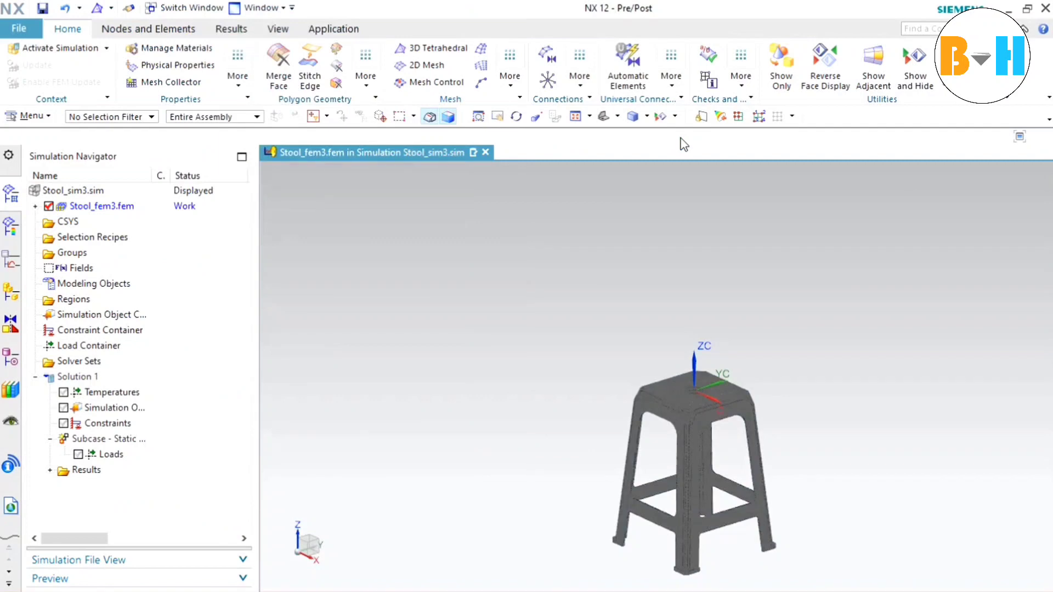
{"action": "mouse_move", "coordinate": [616, 140]}
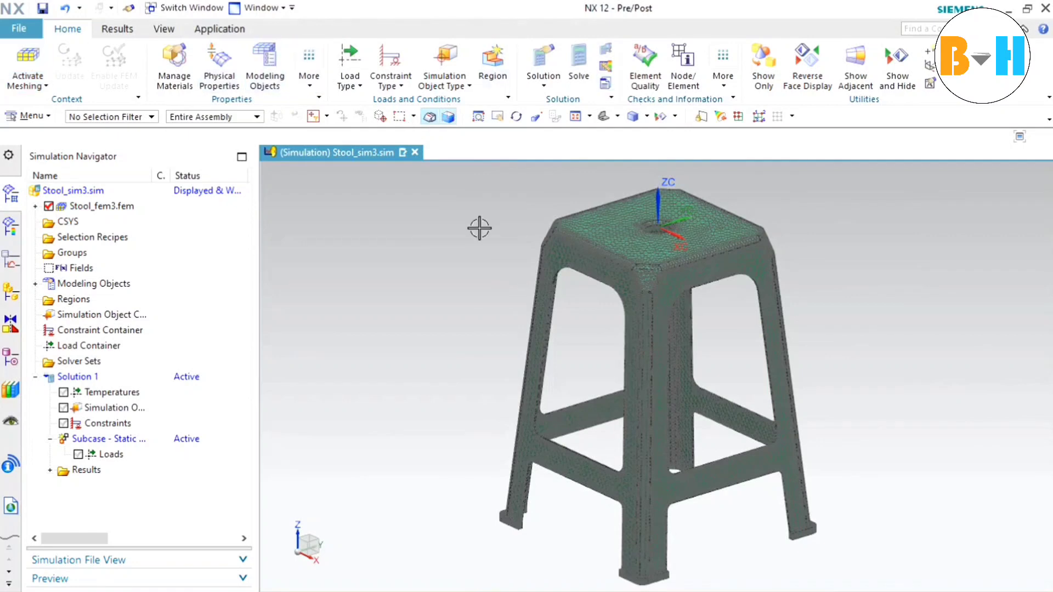
Step: Fix the bottom nodes of all four stool feet with a Fixed Constraint using the Node filter
{"action": "left_click", "coordinate": [390, 67]}
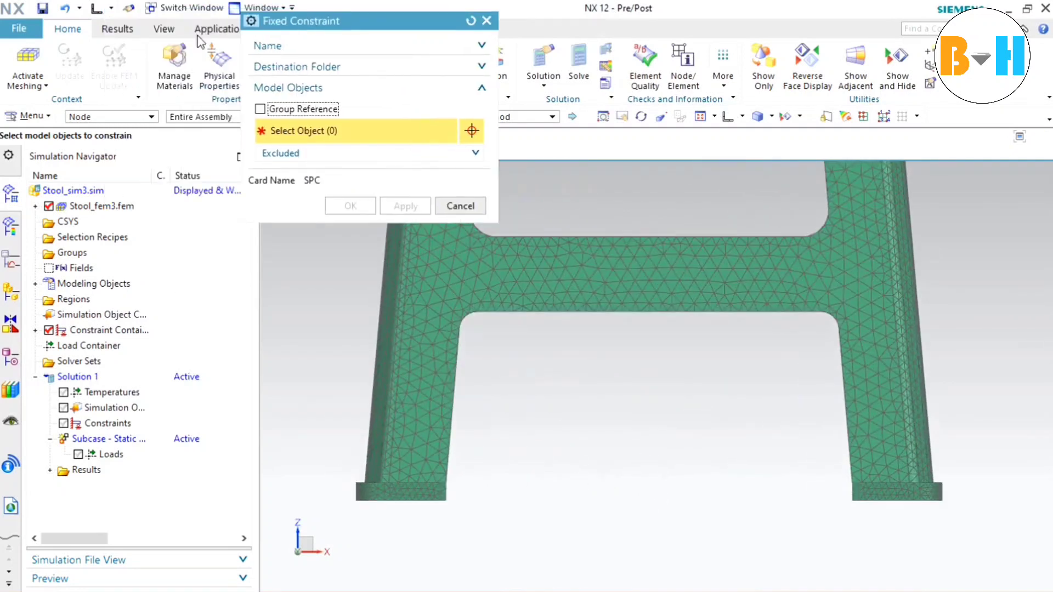
{"action": "left_click", "coordinate": [140, 116]}
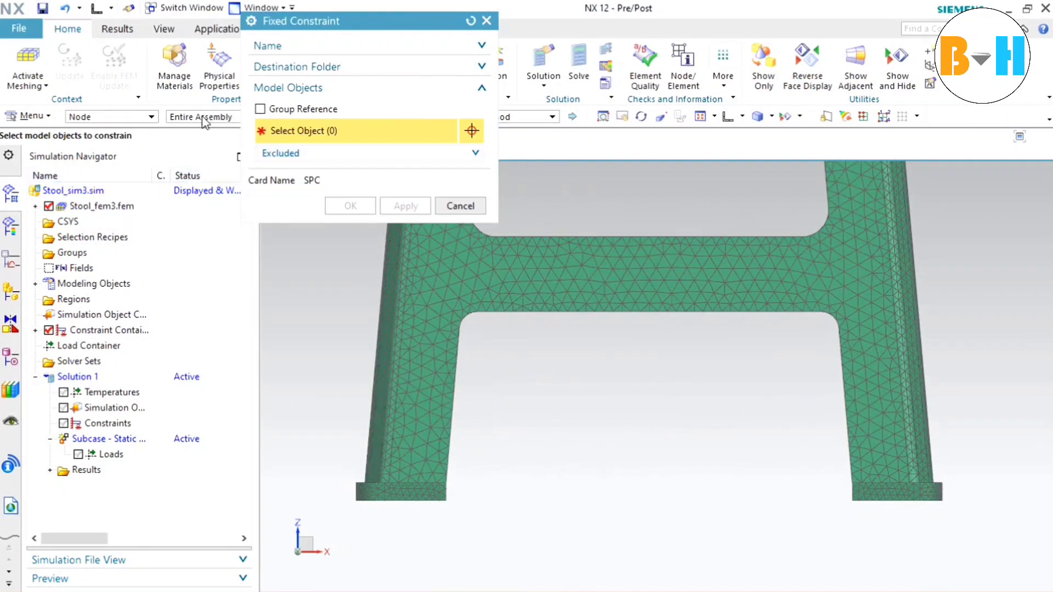
{"action": "mouse_move", "coordinate": [358, 484]}
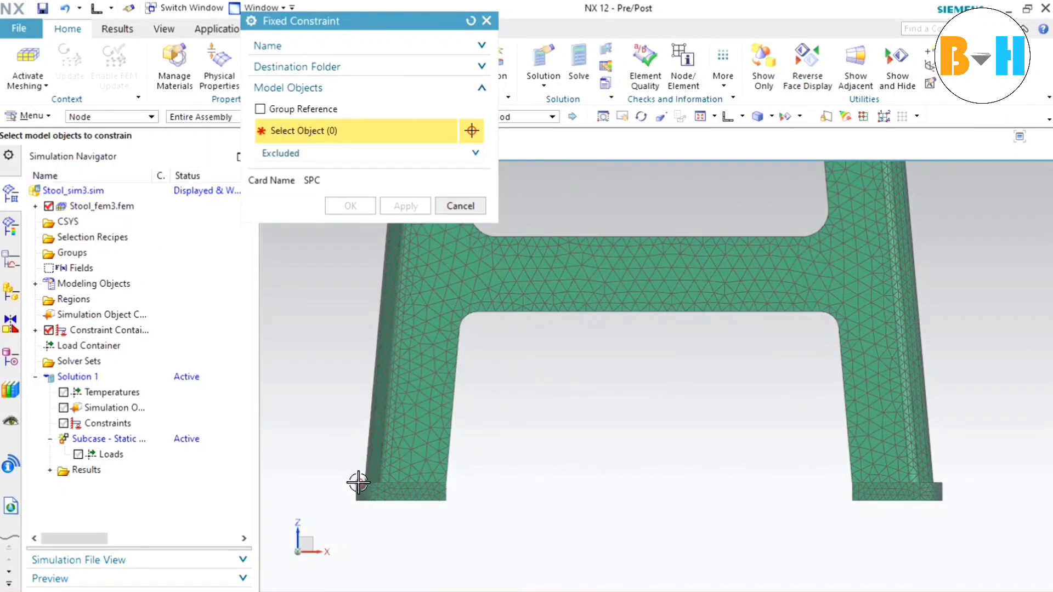
{"action": "left_click_drag", "start_coordinate": [360, 484], "coordinate": [1034, 564]}
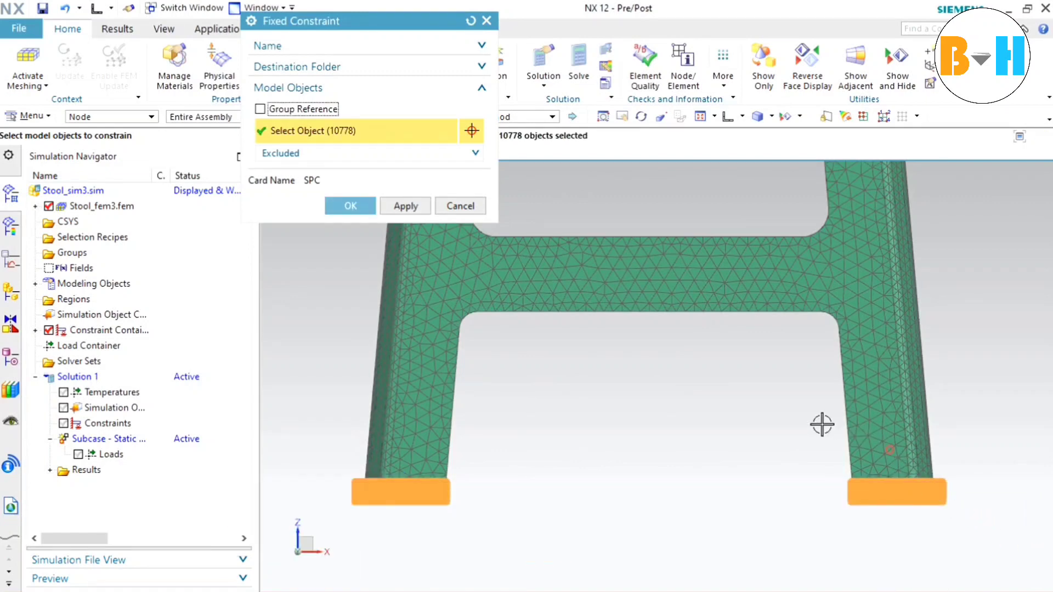
{"action": "left_click_drag", "start_coordinate": [821, 423], "coordinate": [692, 433]}
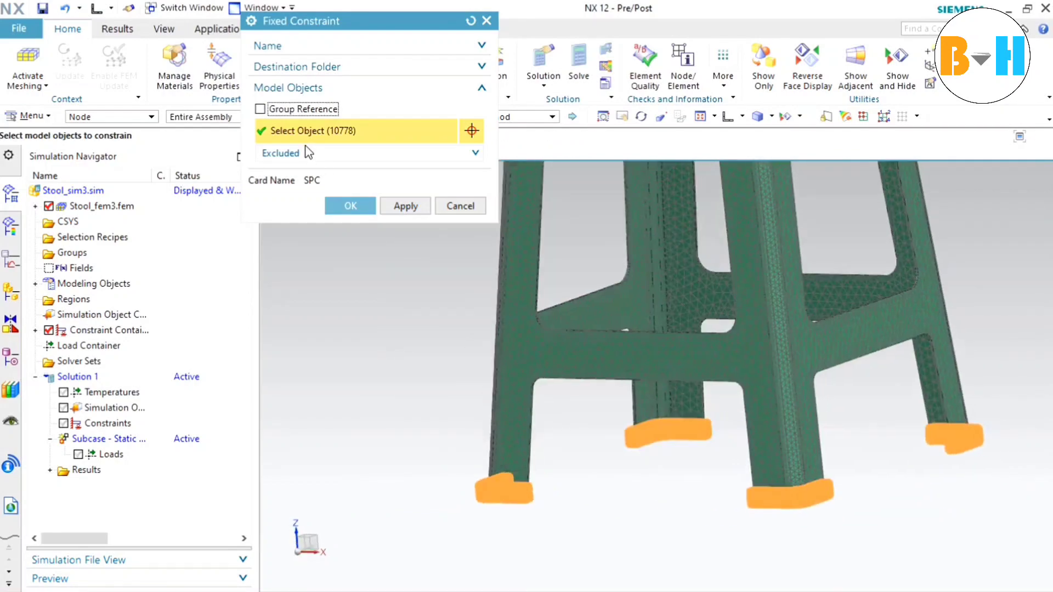
{"action": "left_click", "coordinate": [349, 205]}
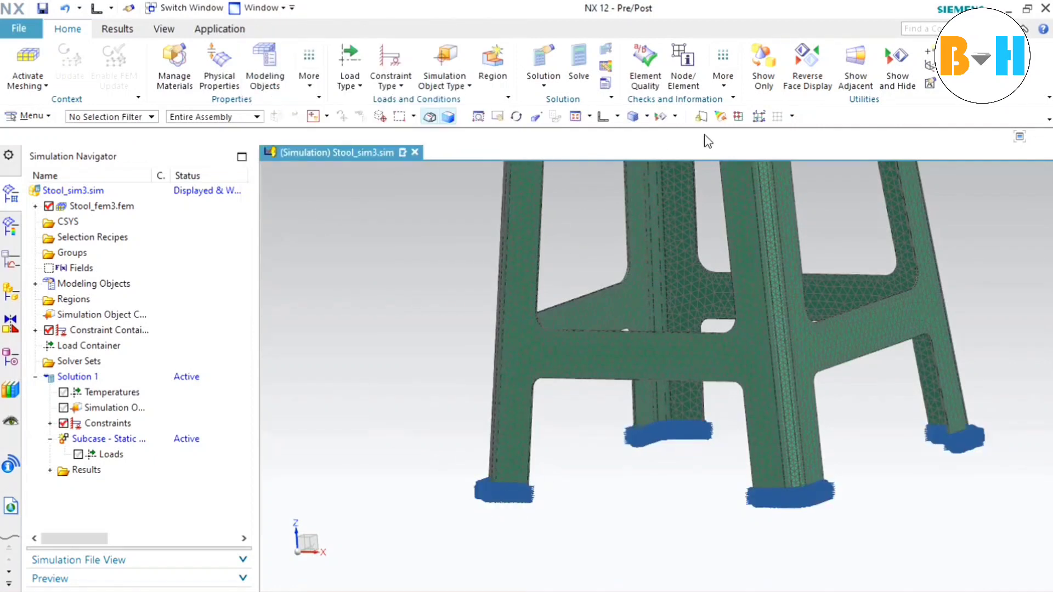
Step: From Top view, select the seat top polygon face as the target of a new Force load
{"action": "left_click", "coordinate": [602, 115]}
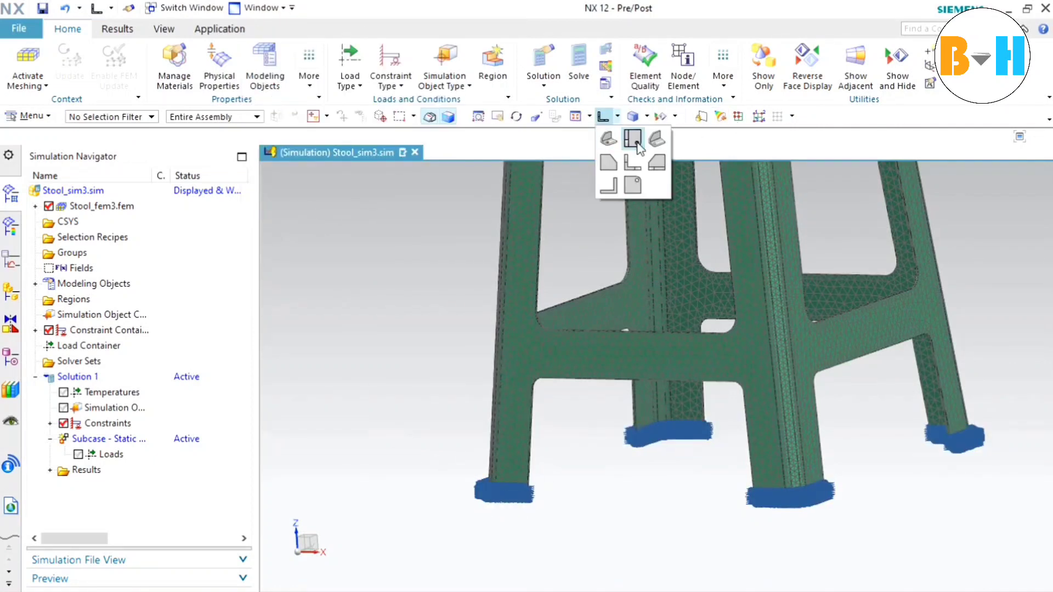
{"action": "left_click", "coordinate": [633, 140]}
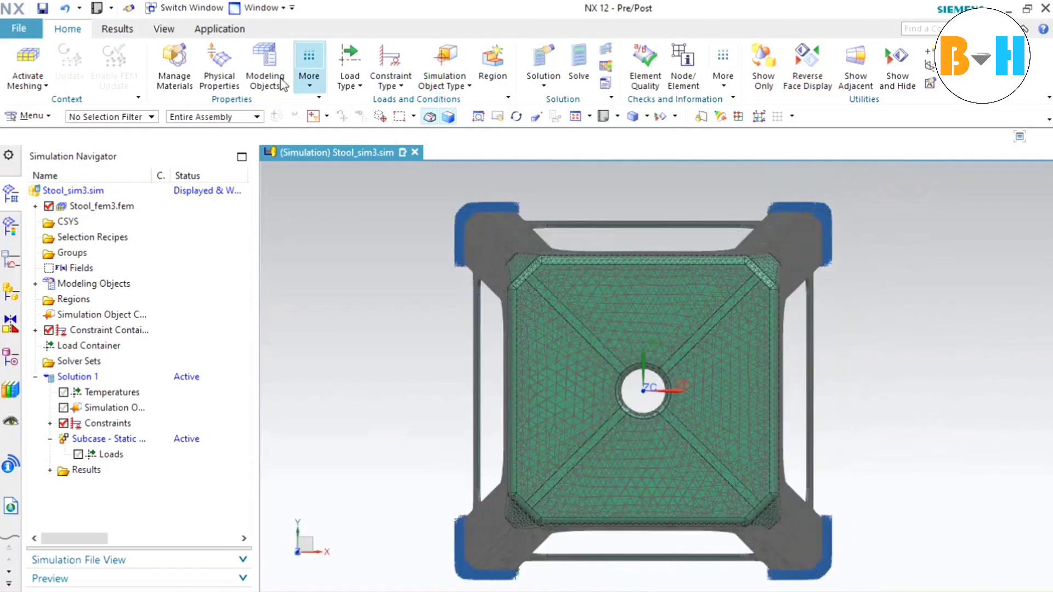
{"action": "left_click", "coordinate": [349, 65]}
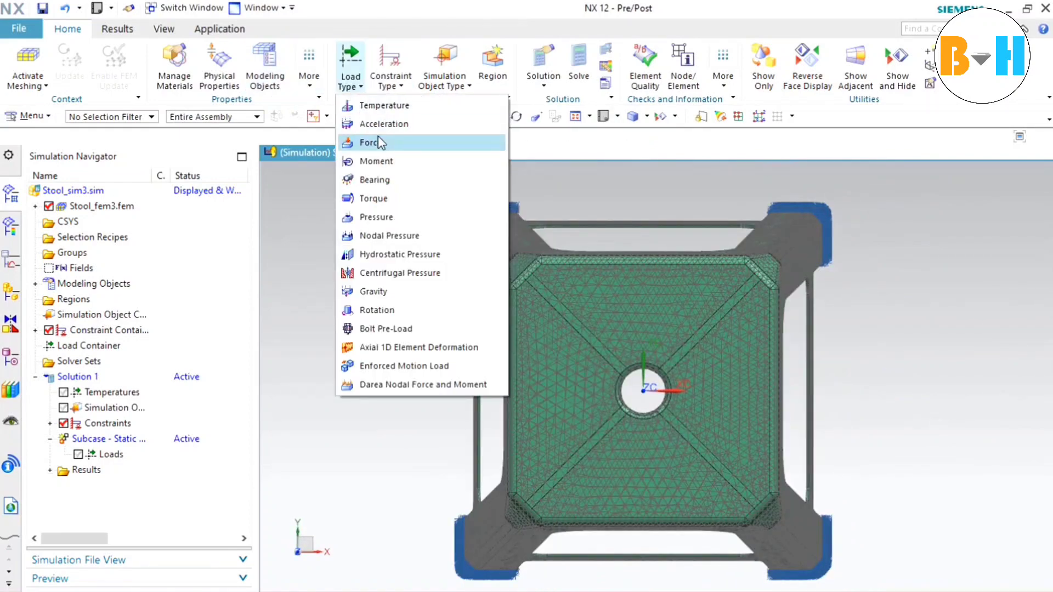
{"action": "left_click", "coordinate": [372, 142]}
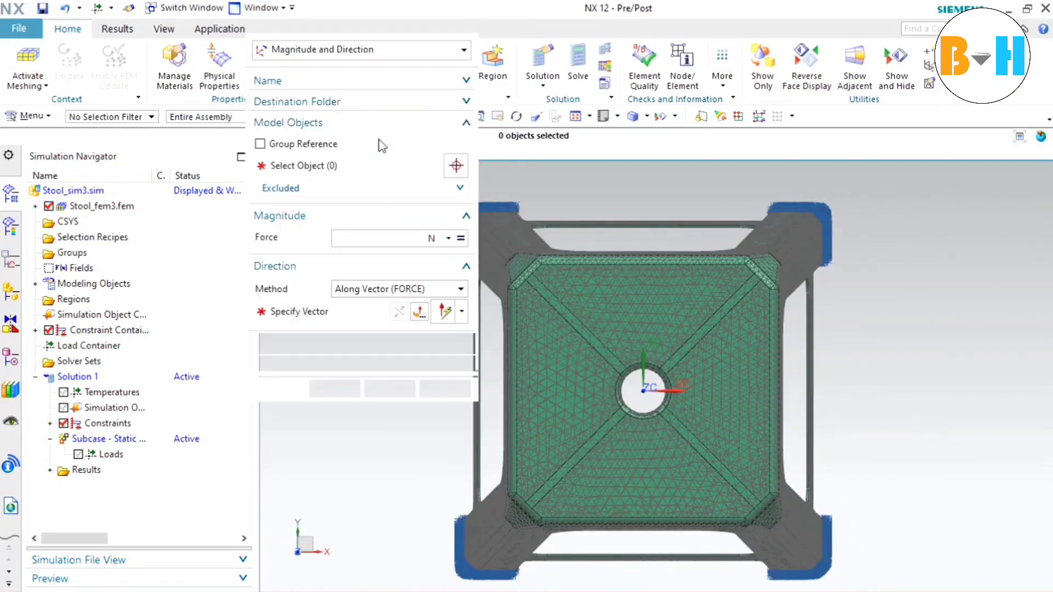
{"action": "left_click", "coordinate": [111, 116]}
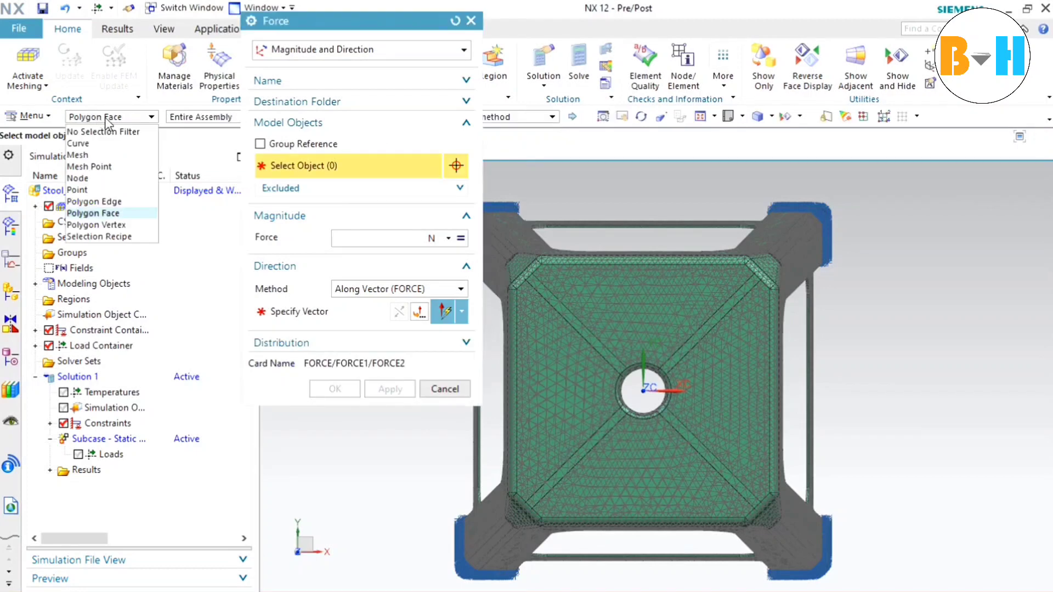
{"action": "left_click", "coordinate": [92, 213]}
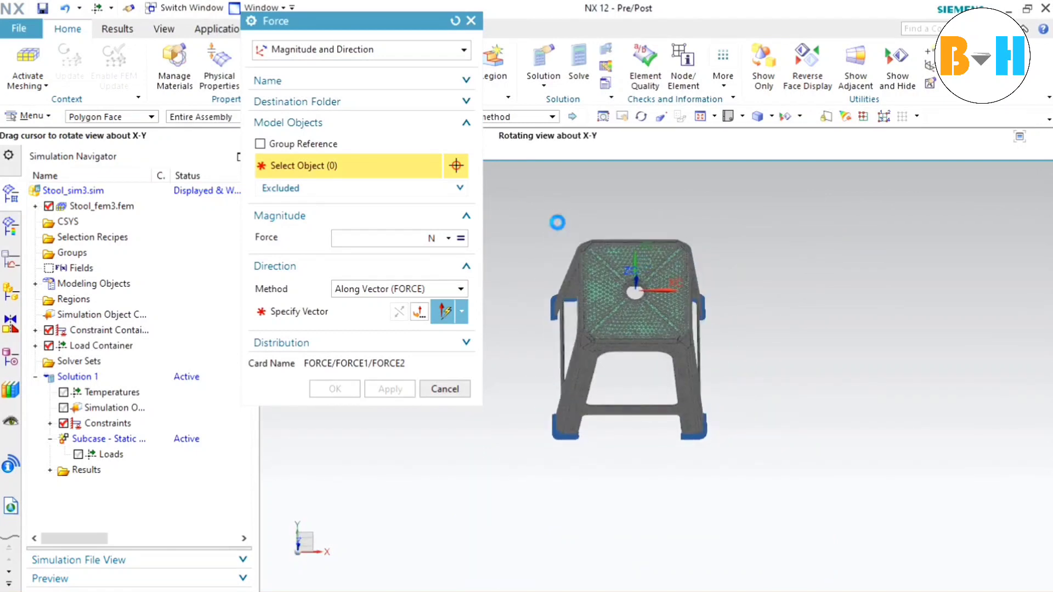
{"action": "left_click", "coordinate": [628, 289]}
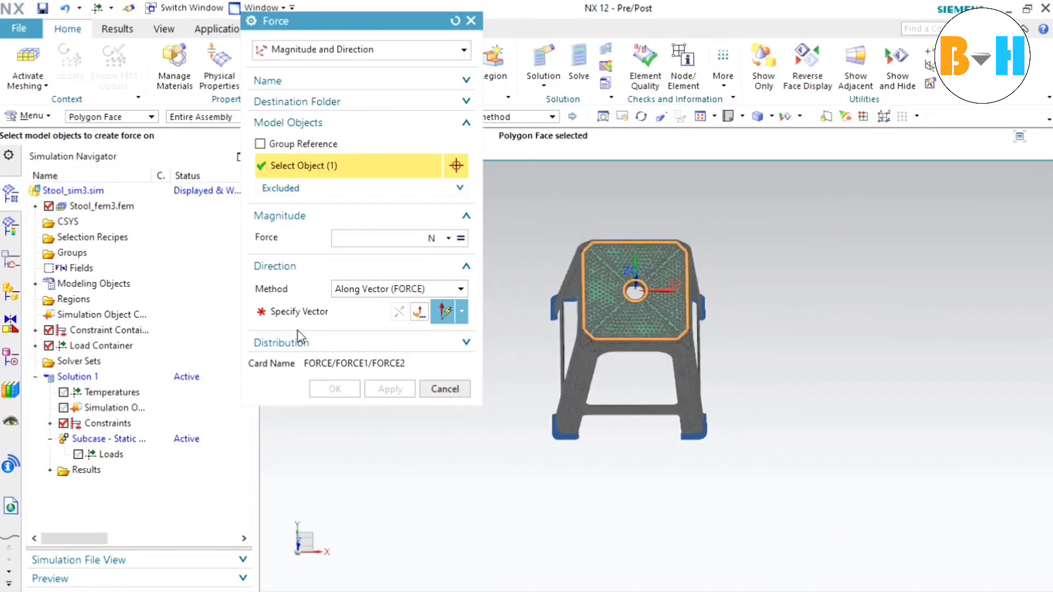
Step: Direct the force down along -Z and set its magnitude to 500 N
{"action": "left_click_drag", "start_coordinate": [628, 289], "coordinate": [557, 443]}
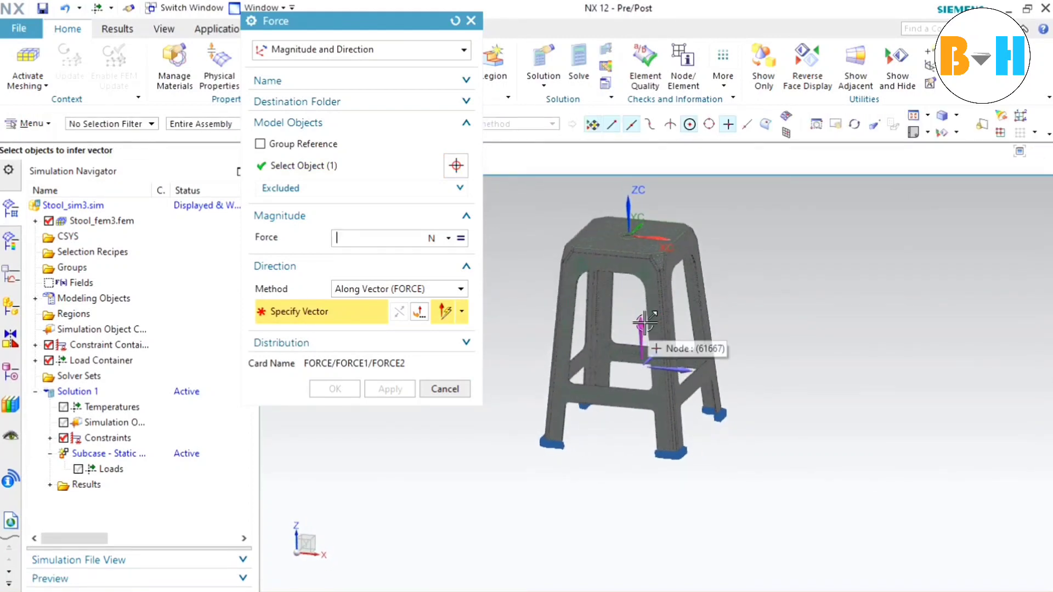
{"action": "left_click", "coordinate": [398, 311]}
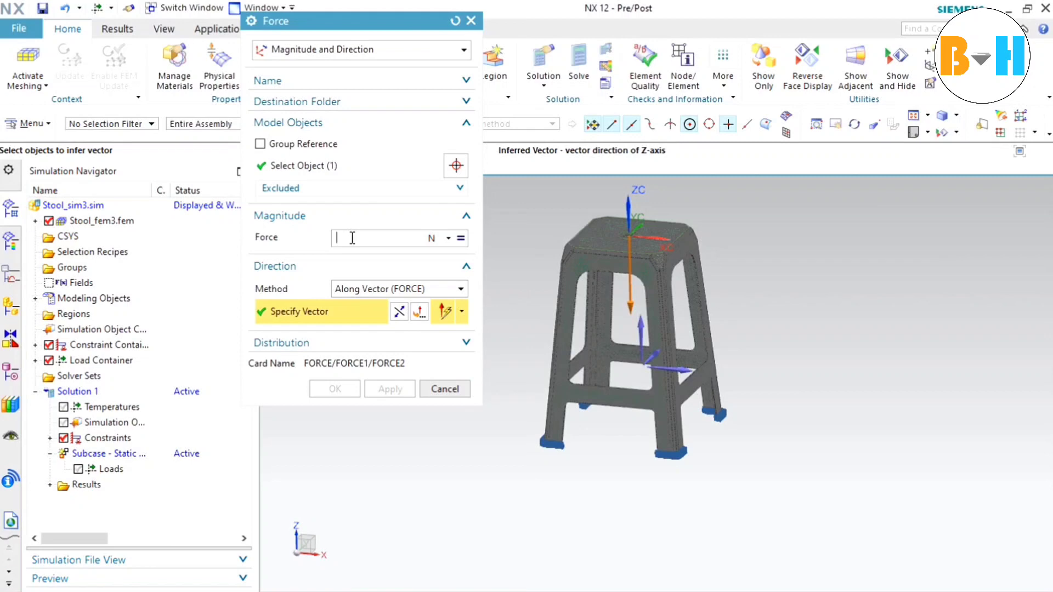
{"action": "type", "text": "200"}
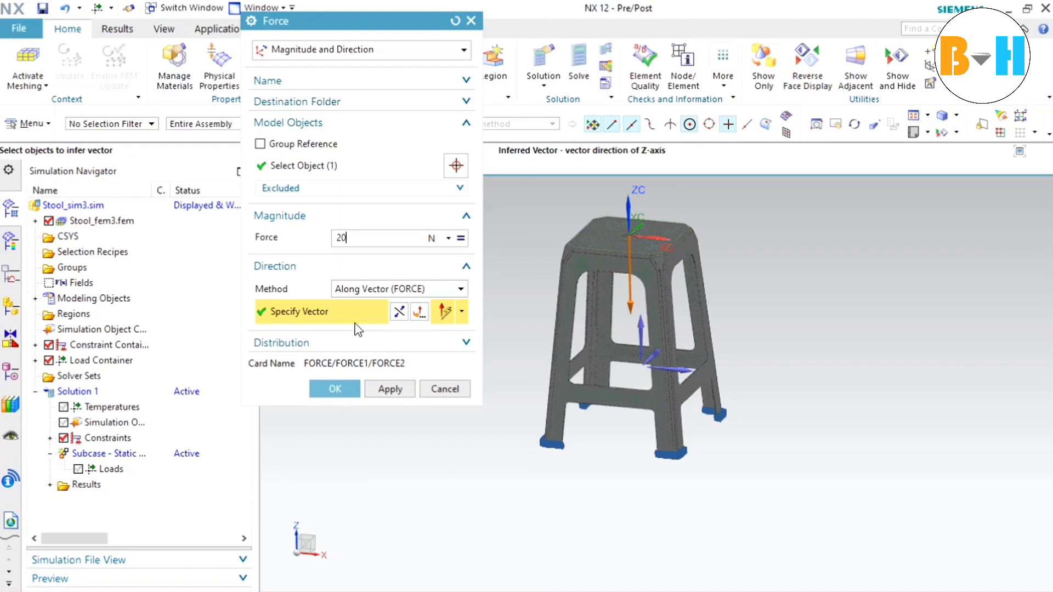
{"action": "type", "text": "500"}
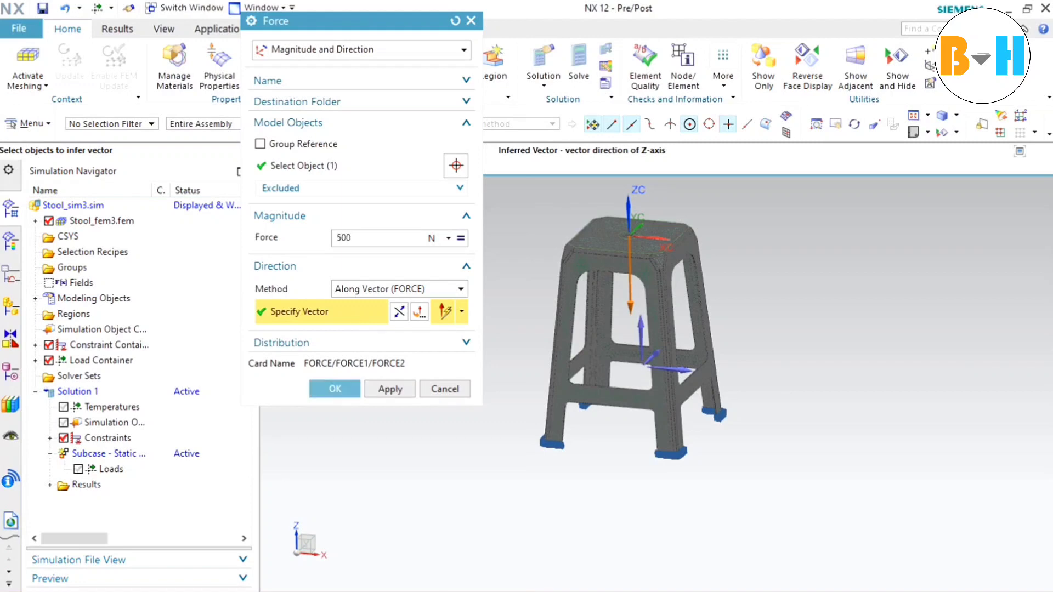
{"action": "left_click", "coordinate": [334, 389]}
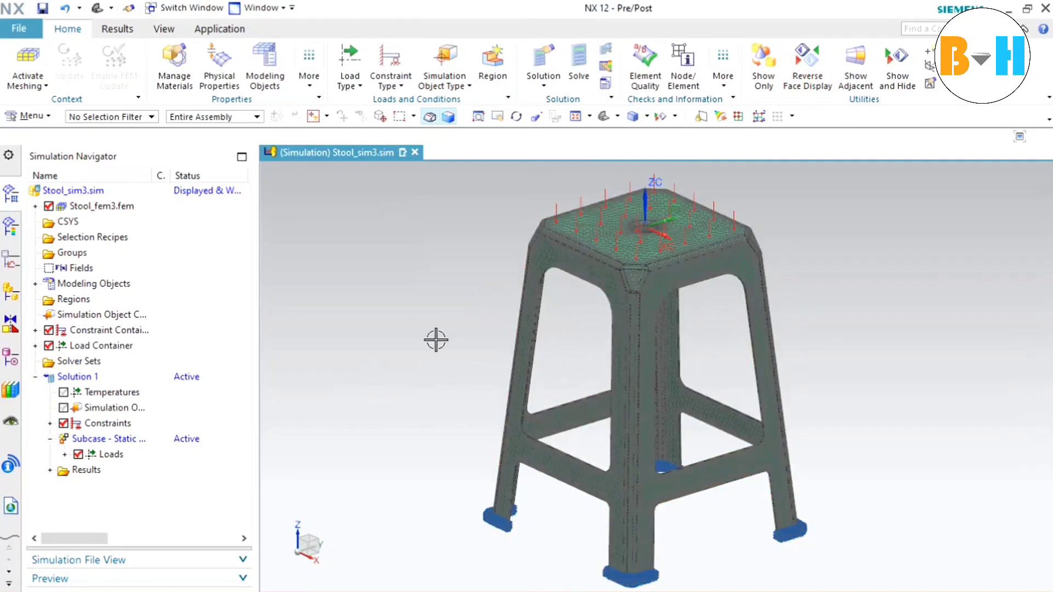
{"action": "mouse_move", "coordinate": [398, 177]}
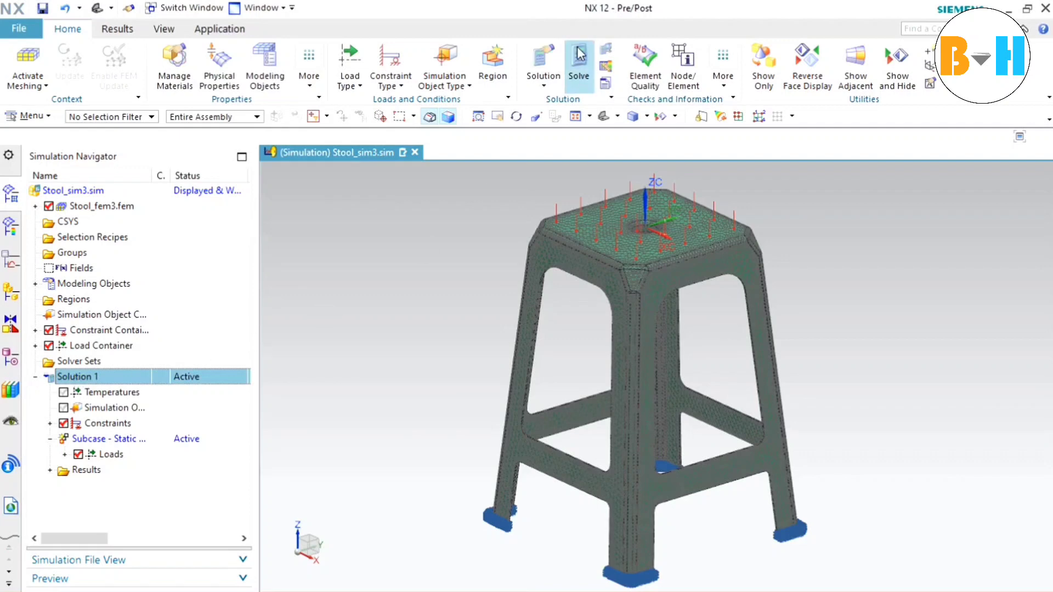
Step: Bring up Solution 1's Edit Solution dialog showing NX Nastran SOL 101 linear statics
{"action": "left_click", "coordinate": [578, 60]}
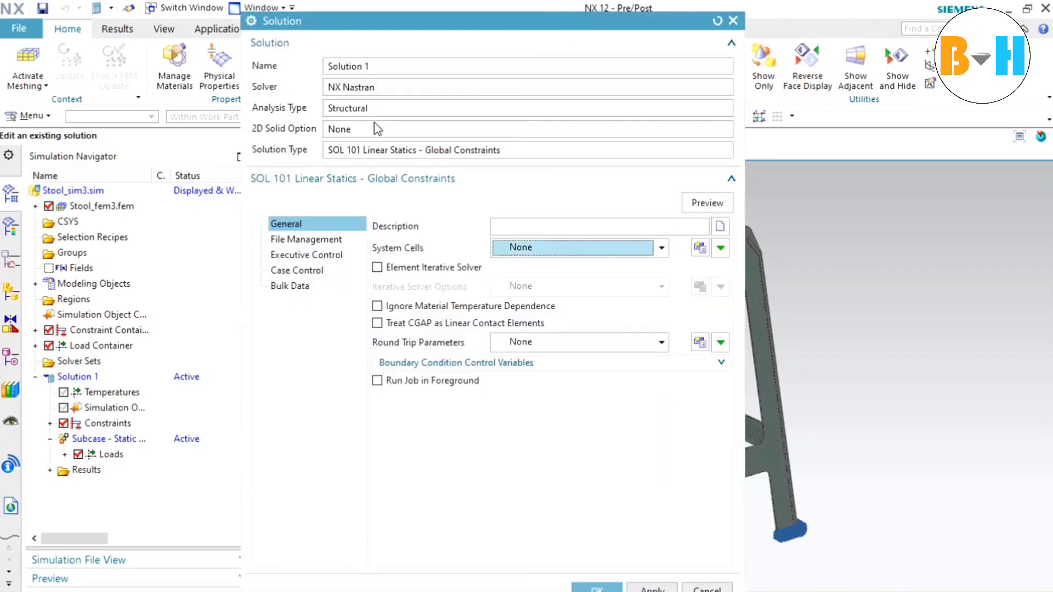
Step: Enable Element Iterative Solver and Run Job in Foreground for Solution 1 and save the settings
{"action": "left_click", "coordinate": [660, 247]}
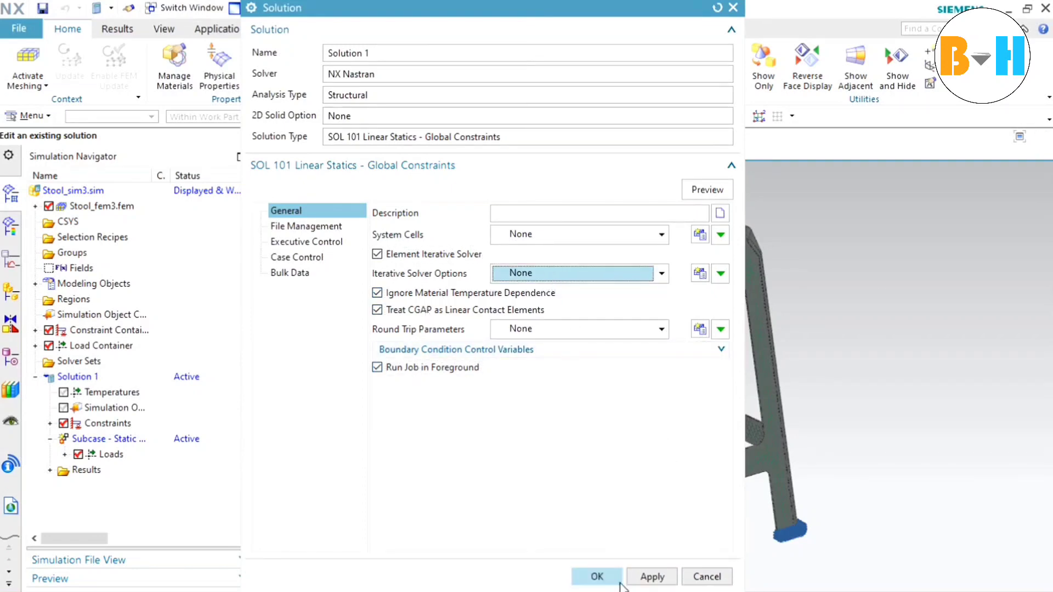
{"action": "left_click", "coordinate": [596, 575]}
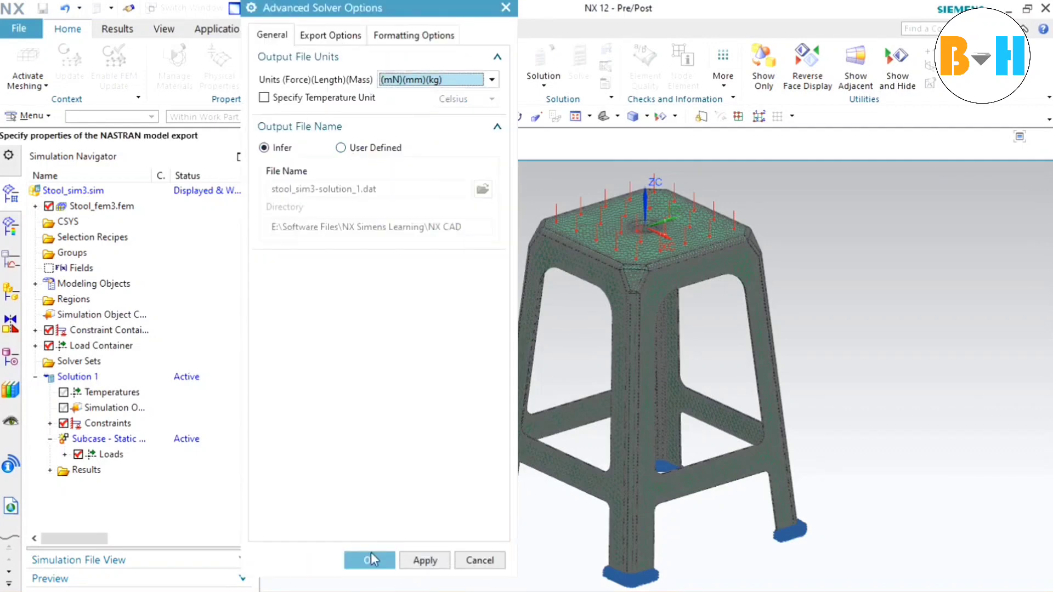
Step: Launch the Nastran solve so the input deck is written for Solution 1
{"action": "left_click", "coordinate": [368, 560]}
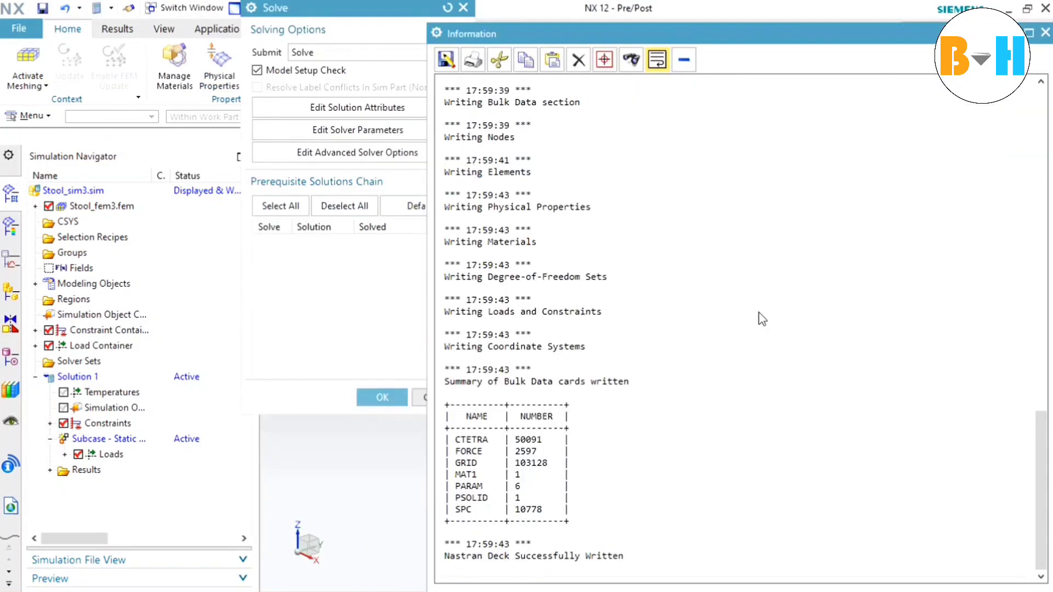
{"action": "mouse_move", "coordinate": [405, 65]}
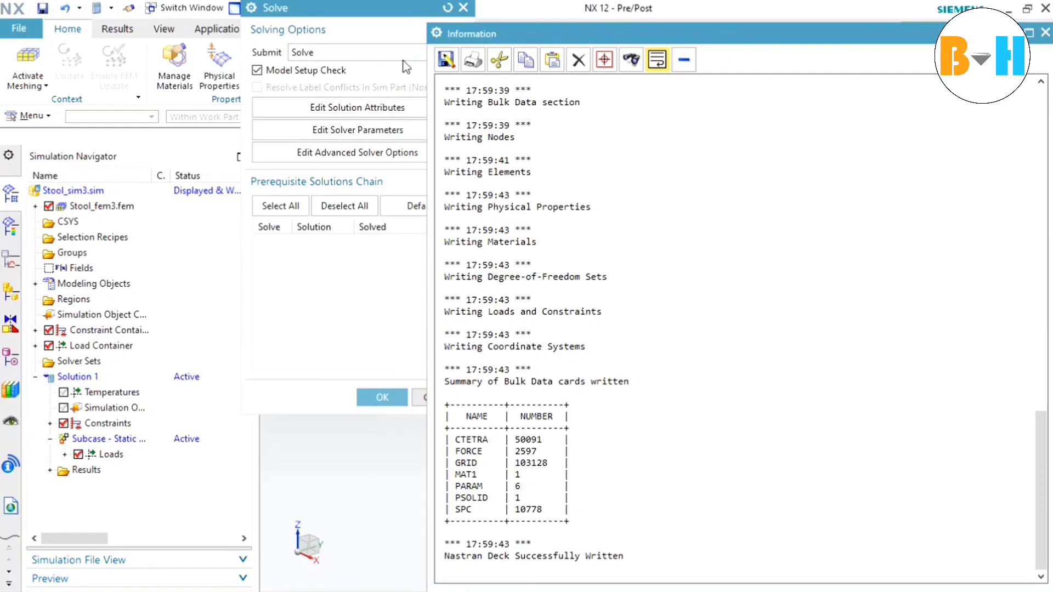
{"action": "mouse_move", "coordinate": [411, 382]}
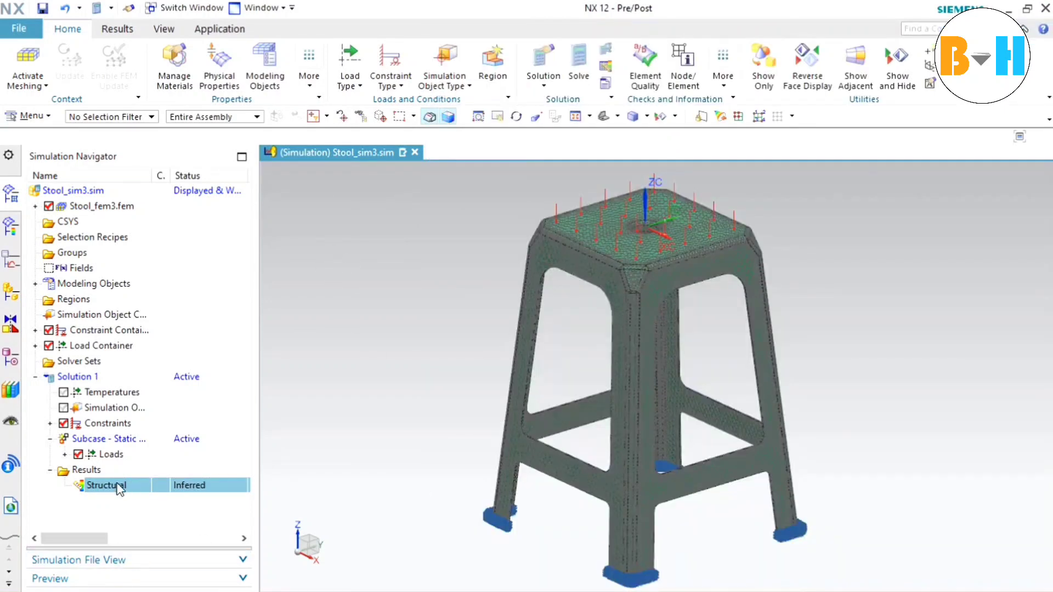
Step: Load the Structural results into the Post Processing Navigator and expand its result quantities
{"action": "double_click", "coordinate": [109, 485]}
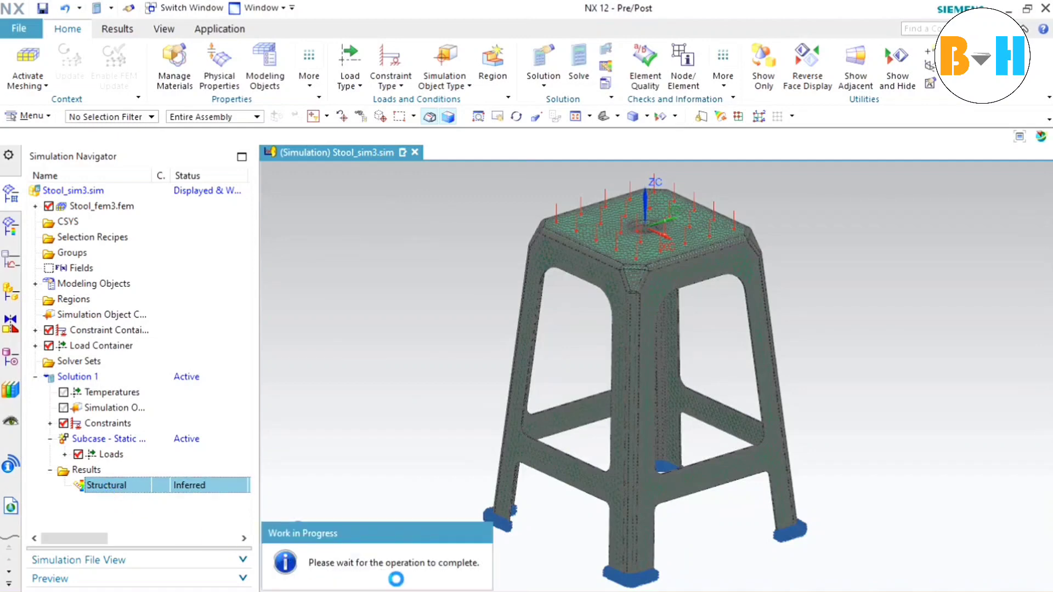
{"action": "double_click", "coordinate": [112, 485]}
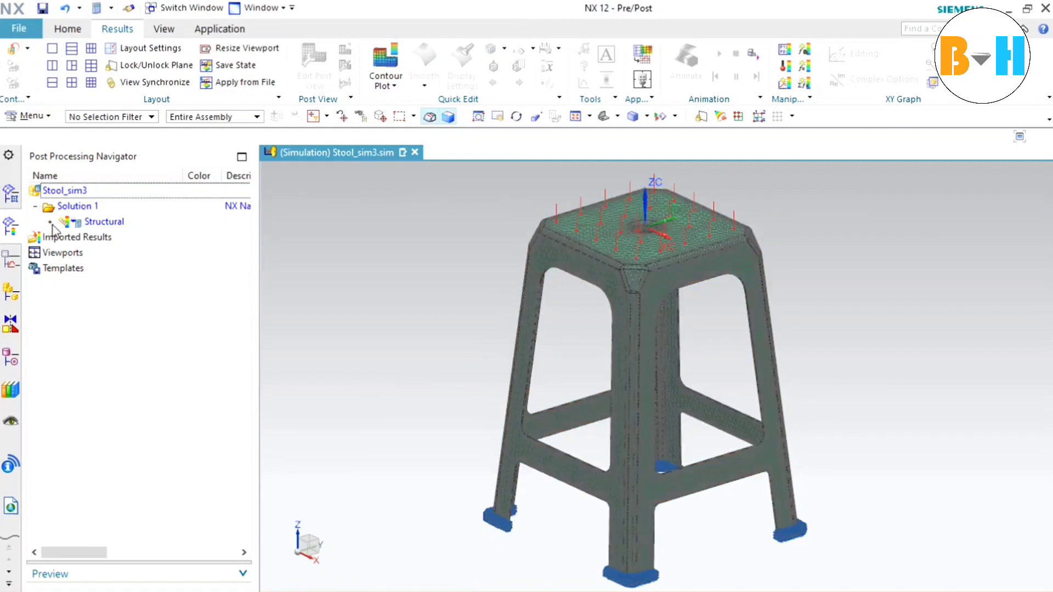
{"action": "left_click", "coordinate": [50, 221]}
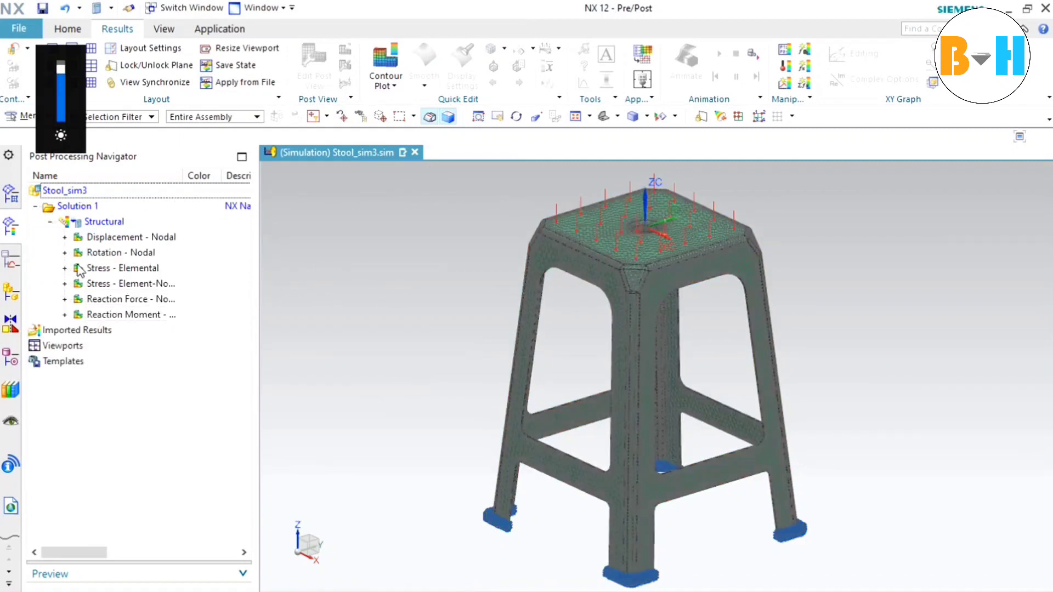
Step: Review rotation, stress and reaction moment results, then plot the Displacement - Nodal contour peaking at 11.654 mm
{"action": "left_click", "coordinate": [120, 252]}
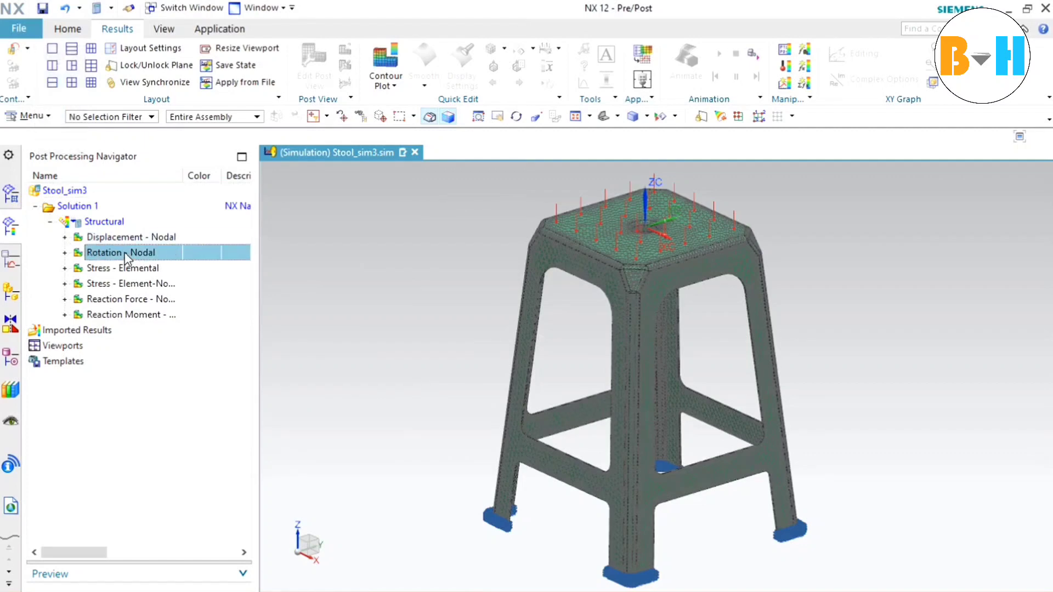
{"action": "left_click", "coordinate": [130, 283]}
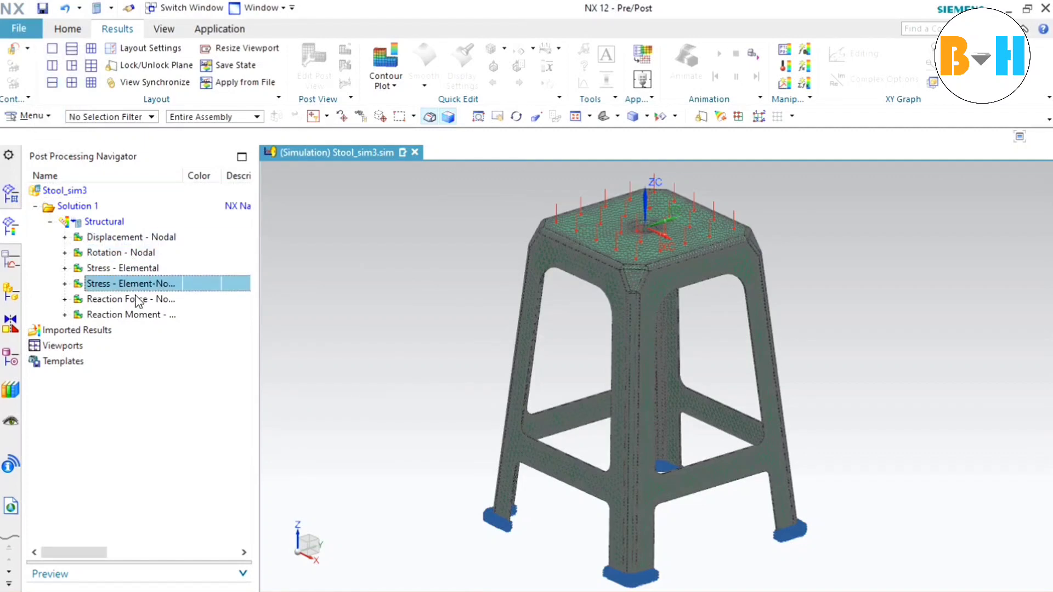
{"action": "left_click", "coordinate": [131, 315]}
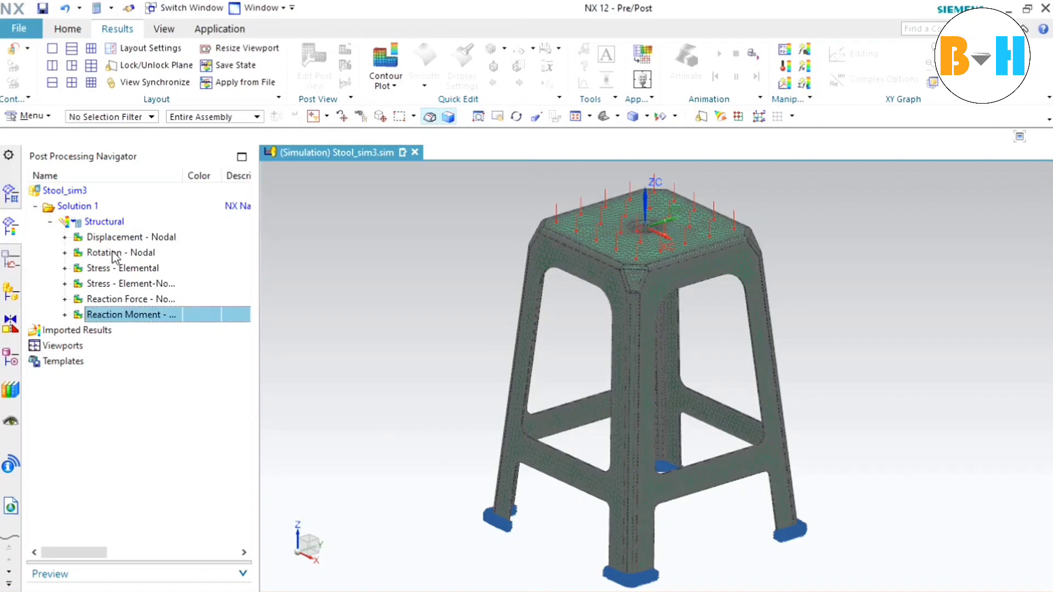
{"action": "left_click", "coordinate": [132, 237]}
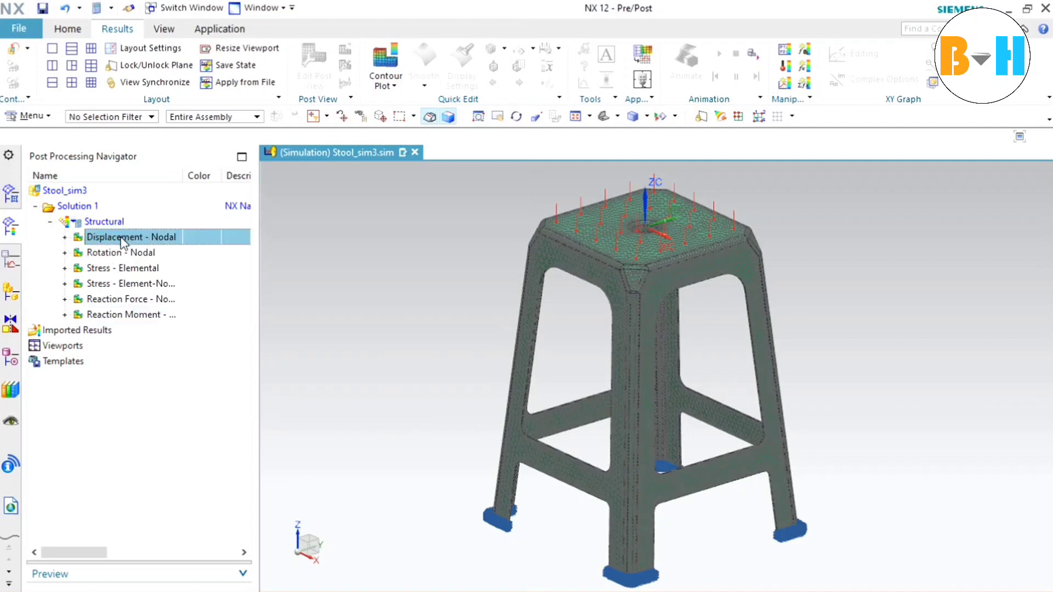
{"action": "double_click", "coordinate": [132, 237]}
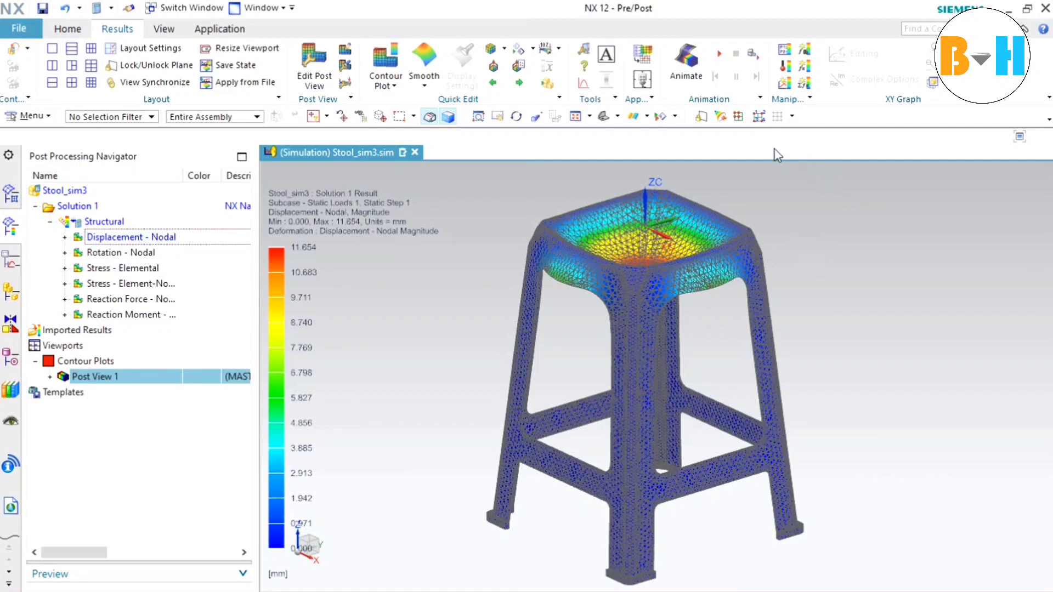
{"action": "mouse_move", "coordinate": [758, 116]}
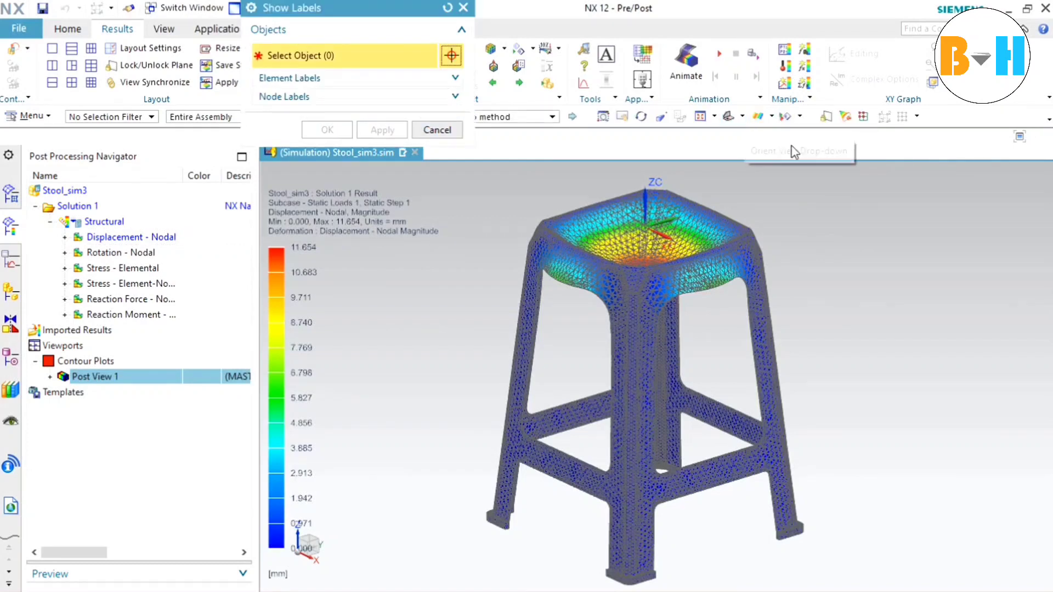
{"action": "mouse_move", "coordinate": [845, 116]}
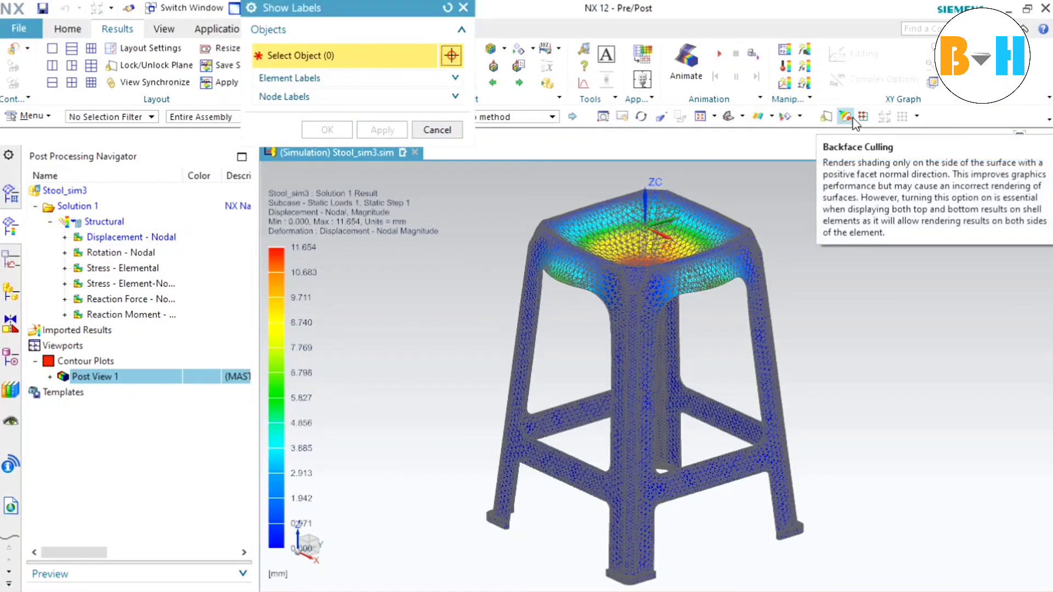
Step: Enable Backface Culling for the nodal displacement contour before animating it
{"action": "left_click", "coordinate": [435, 130]}
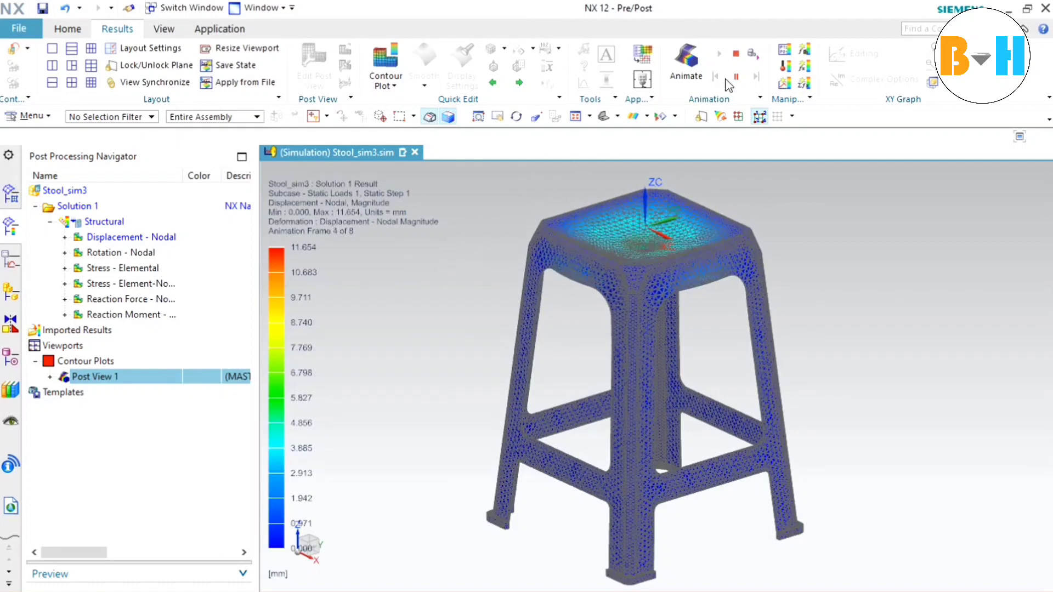
{"action": "mouse_move", "coordinate": [753, 54]}
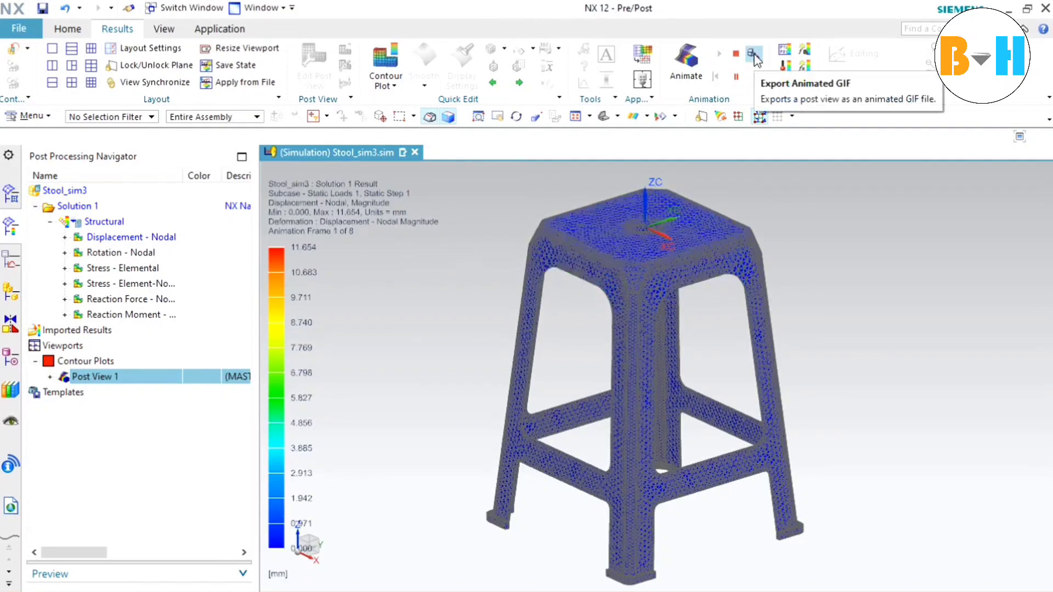
Step: Export the displacement animation to the desktop as 'Structural Analysis.gif'
{"action": "left_click", "coordinate": [753, 55]}
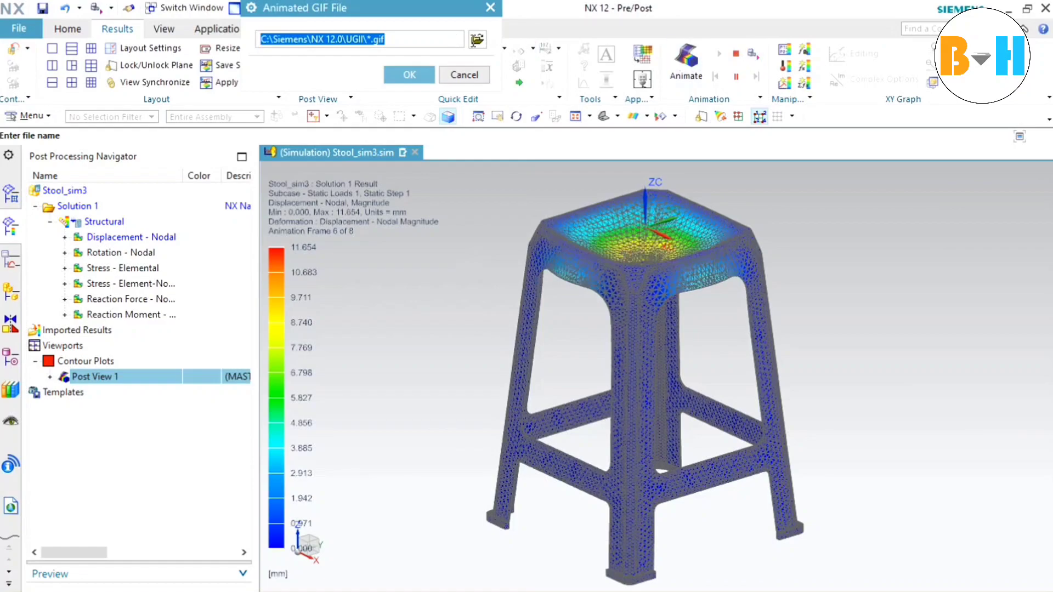
{"action": "left_click", "coordinate": [478, 39]}
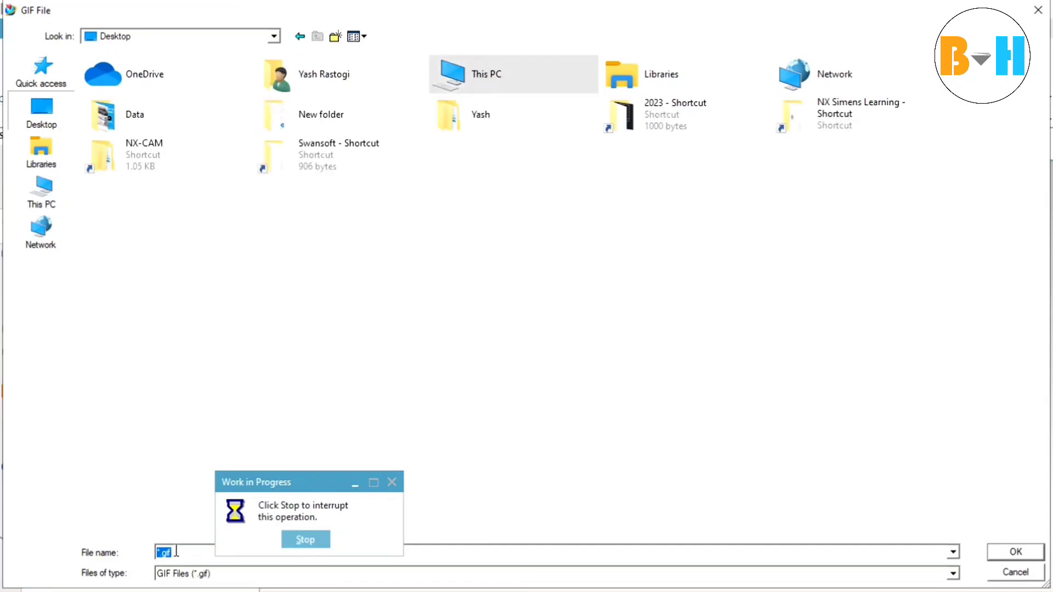
{"action": "type", "text": "Structural"}
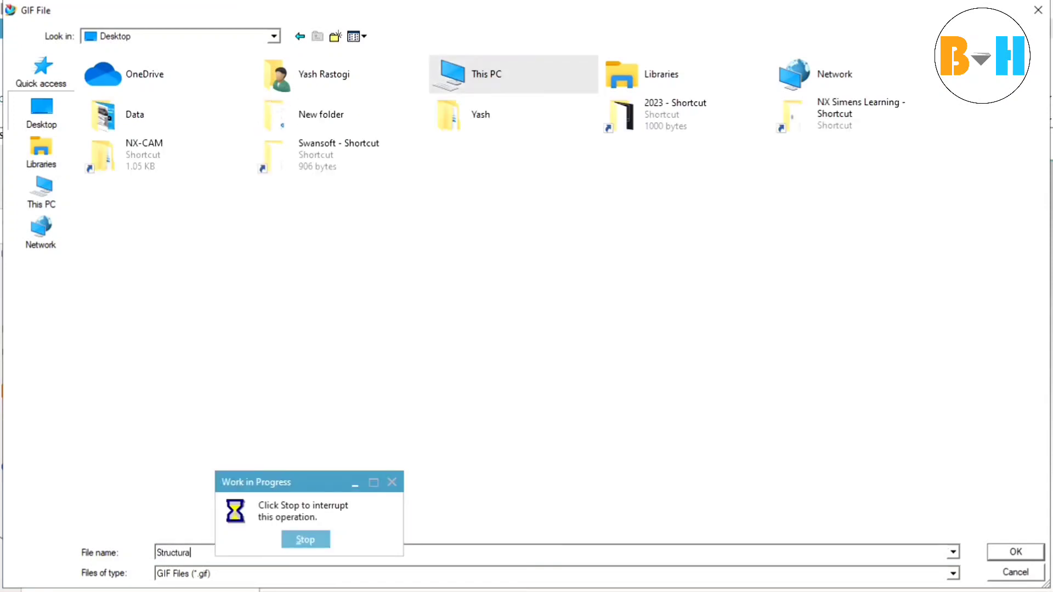
{"action": "type", "text": "Analysis.gif"}
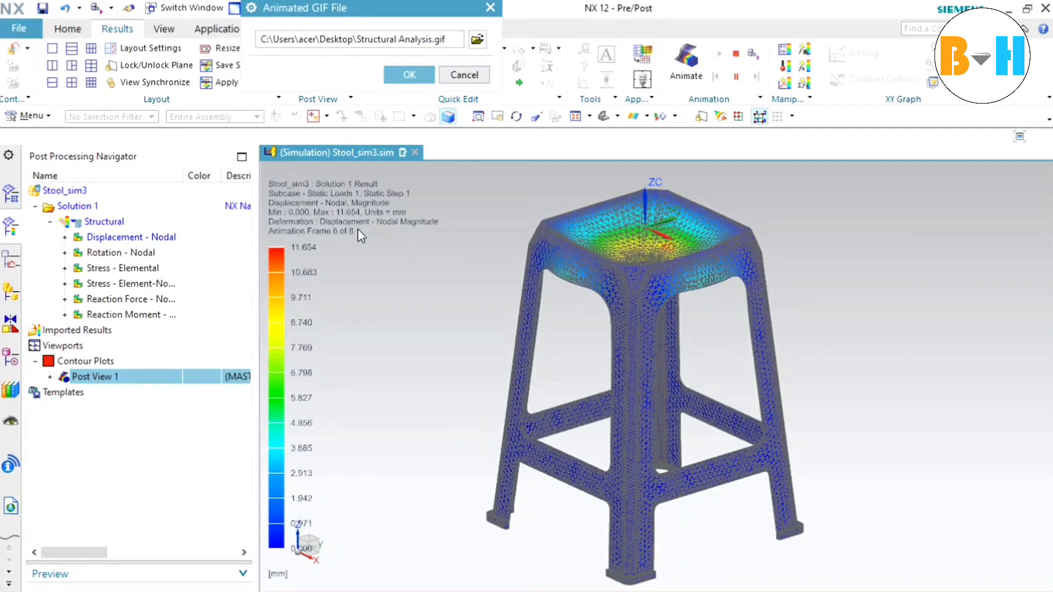
{"action": "left_click", "coordinate": [408, 74]}
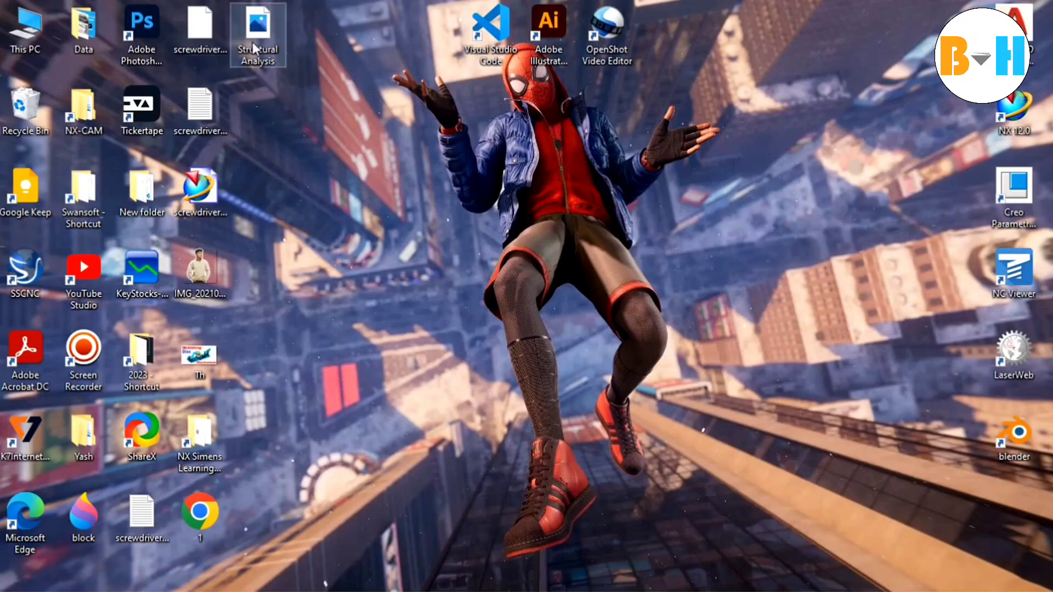
Step: View Structural Analysis.gif in Windows Photos, then close the viewer
{"action": "double_click", "coordinate": [256, 35]}
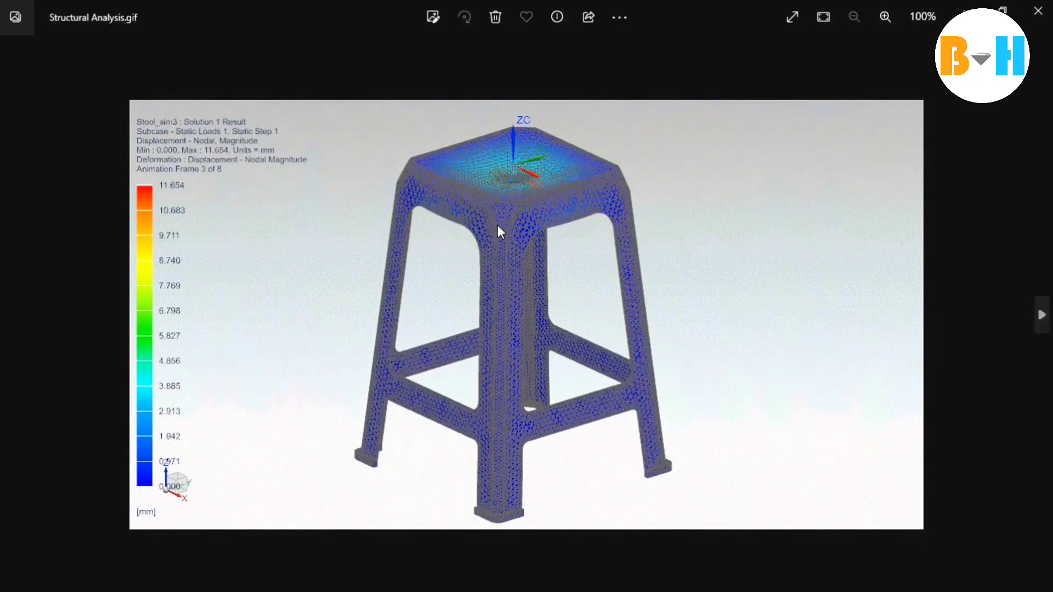
{"action": "left_click", "coordinate": [885, 16]}
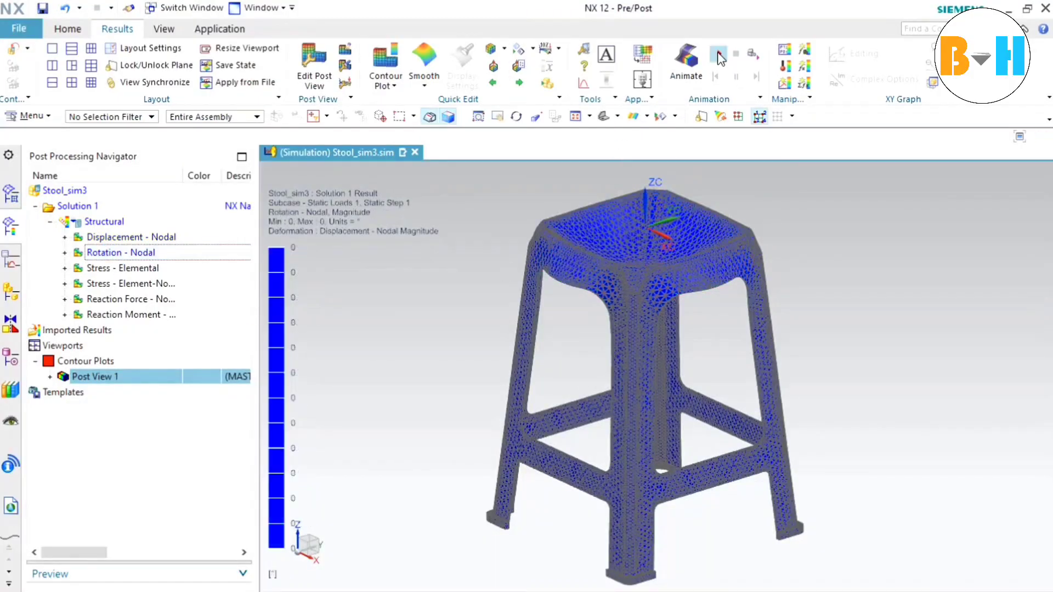
Step: Animate the zero-valued Rotation - Nodal contour plot on the stool
{"action": "left_click", "coordinate": [717, 56]}
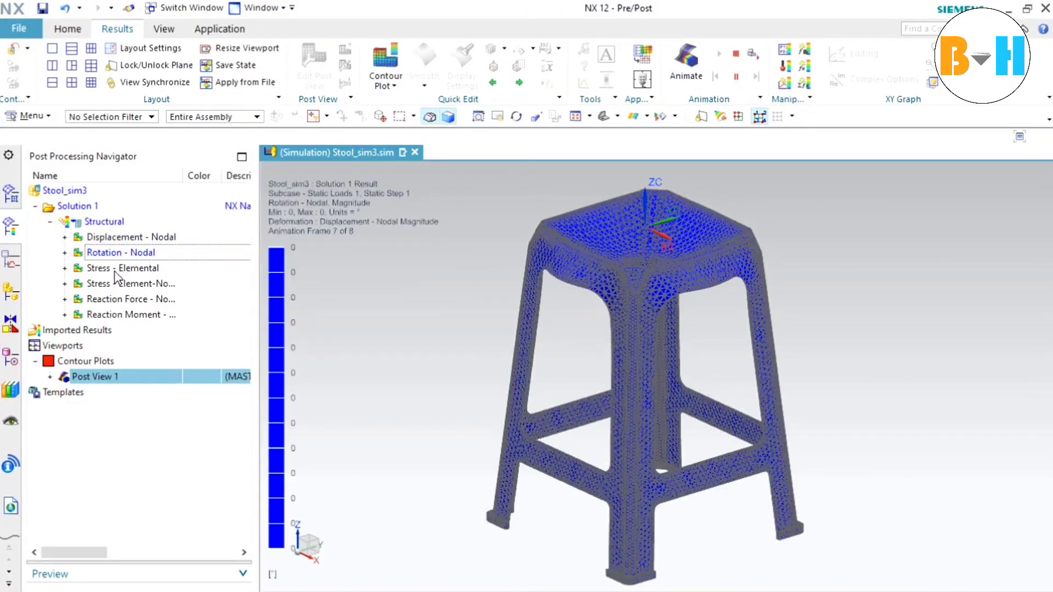